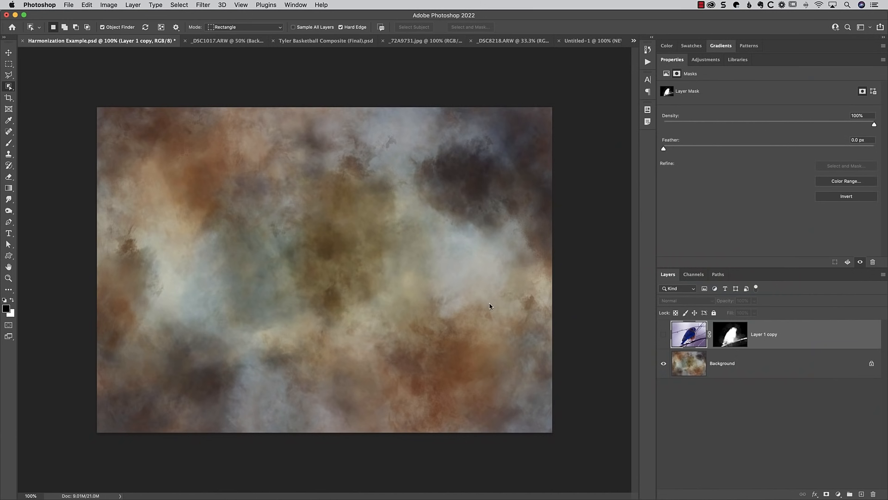
mouse_move(571, 321)
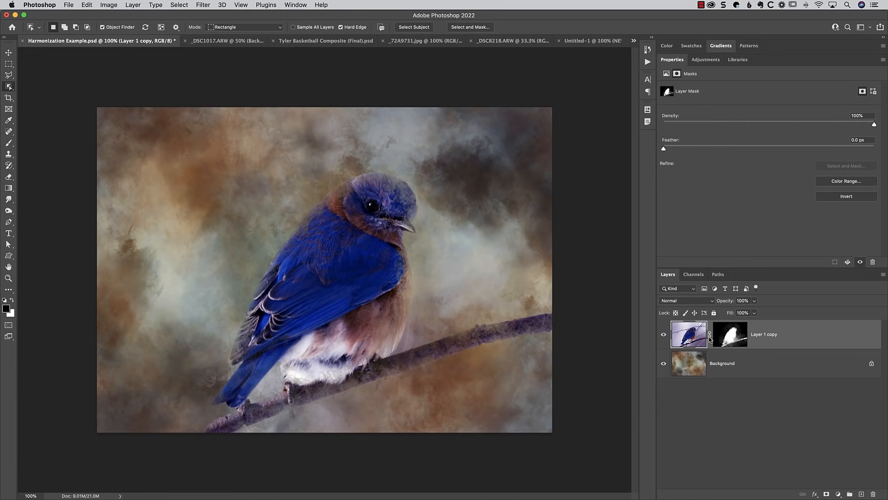
Step: Disable the bluebird layer's mask temporarily by Shift-clicking its thumbnail
click(730, 334)
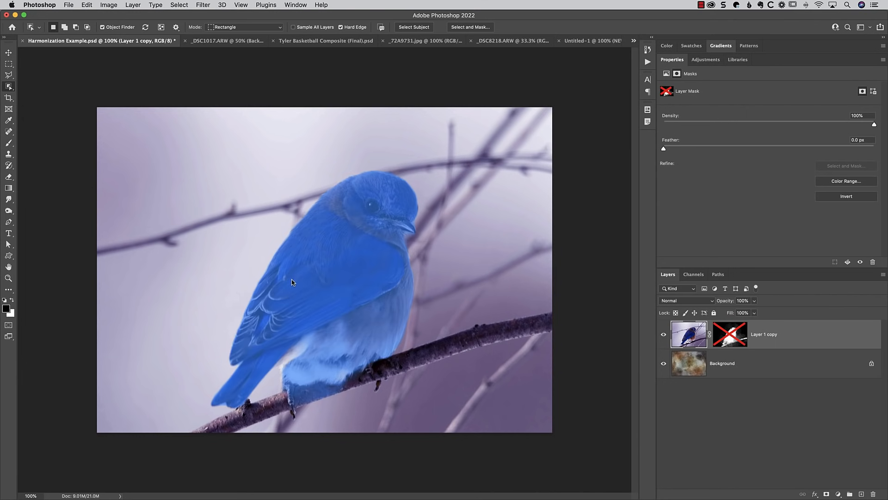
mouse_move(395, 203)
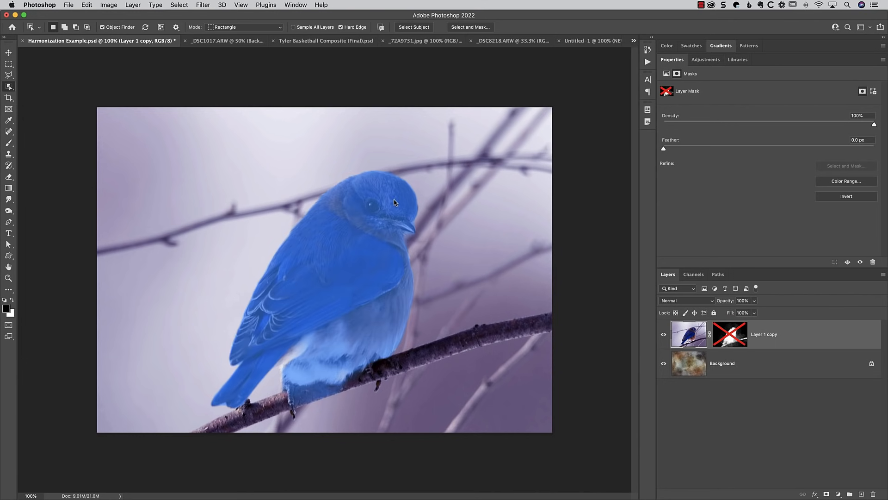
mouse_move(331, 213)
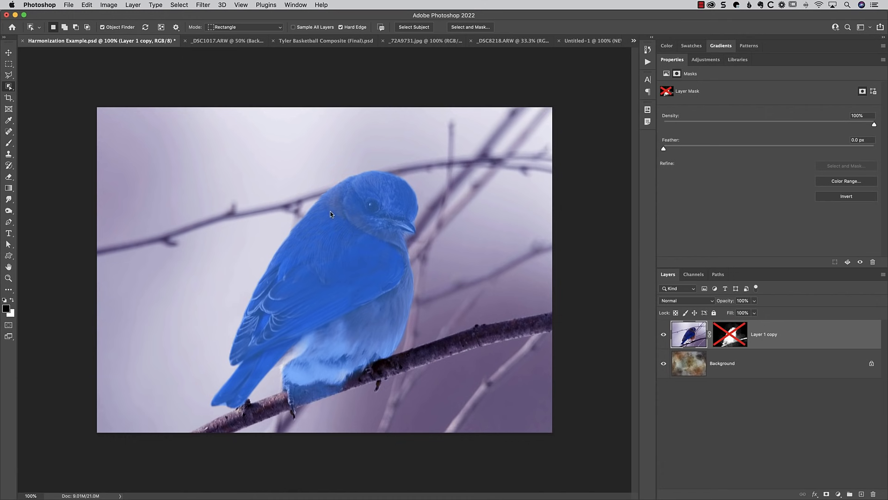
mouse_move(400, 236)
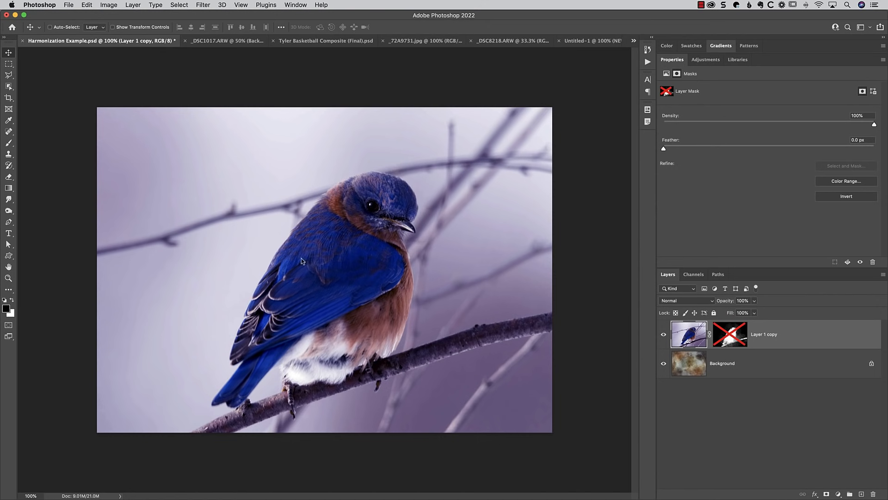
mouse_move(688, 357)
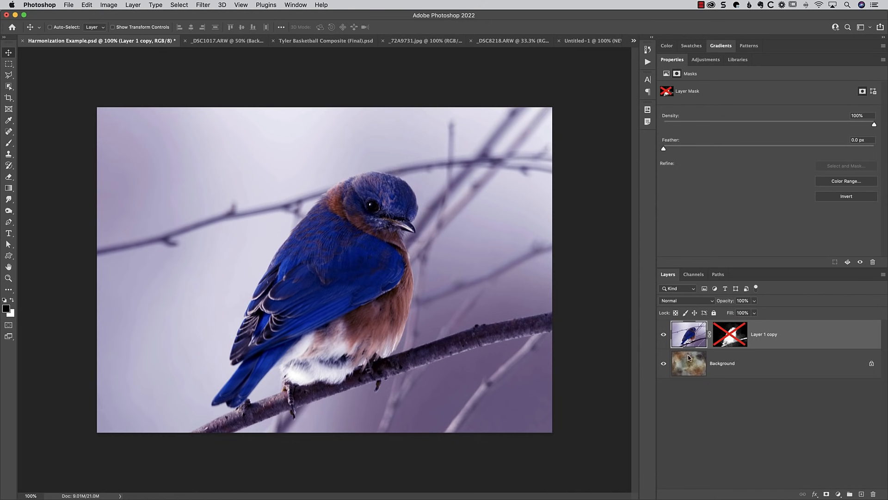
mouse_move(688, 362)
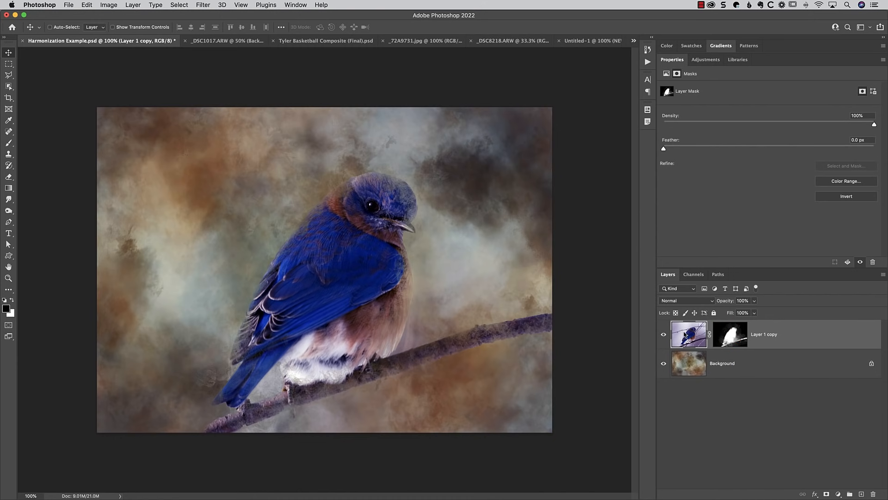
mouse_move(688, 363)
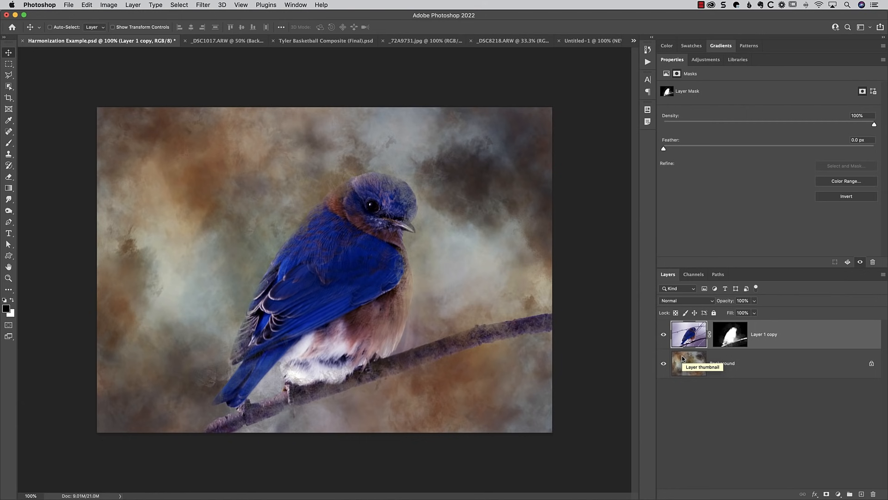
mouse_move(683, 339)
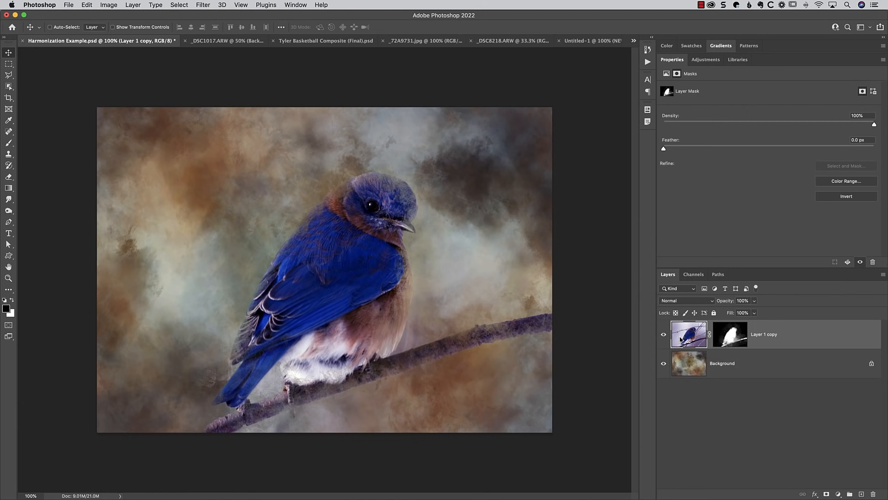
mouse_move(394, 261)
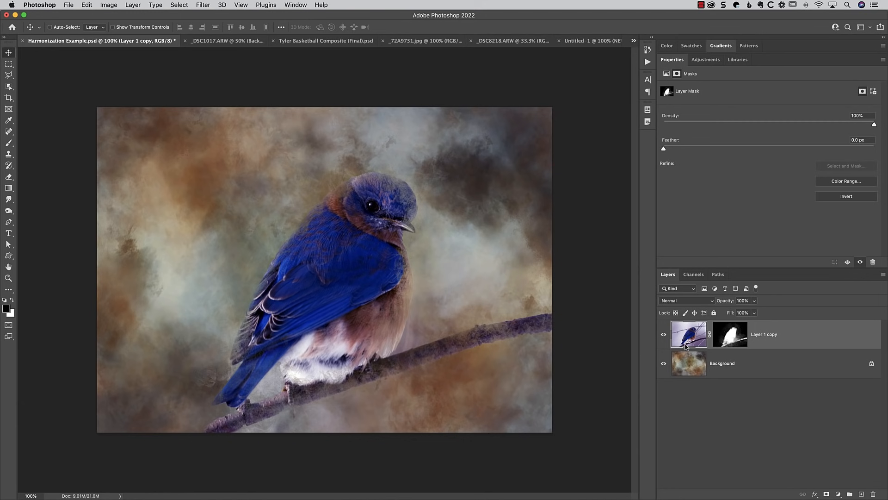
Step: Duplicate the masked bird layer (Cmd+J) and target the new copy's mask
click(689, 334)
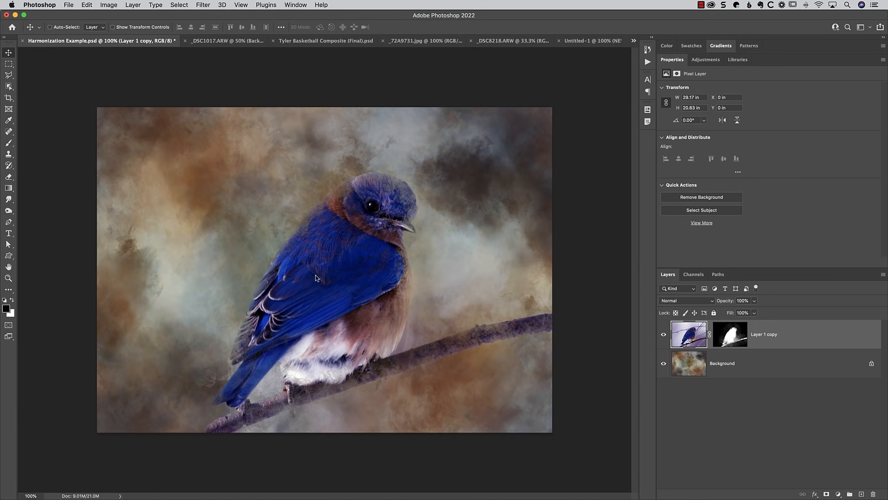
mouse_move(351, 286)
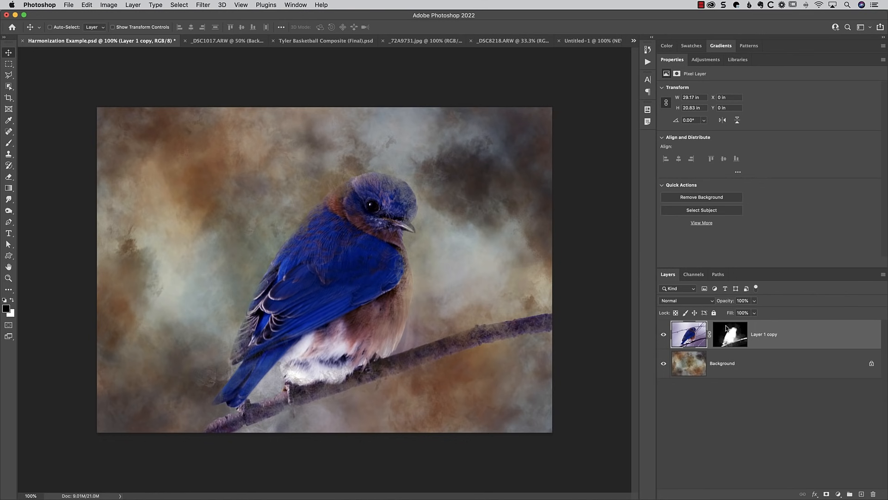
mouse_move(730, 334)
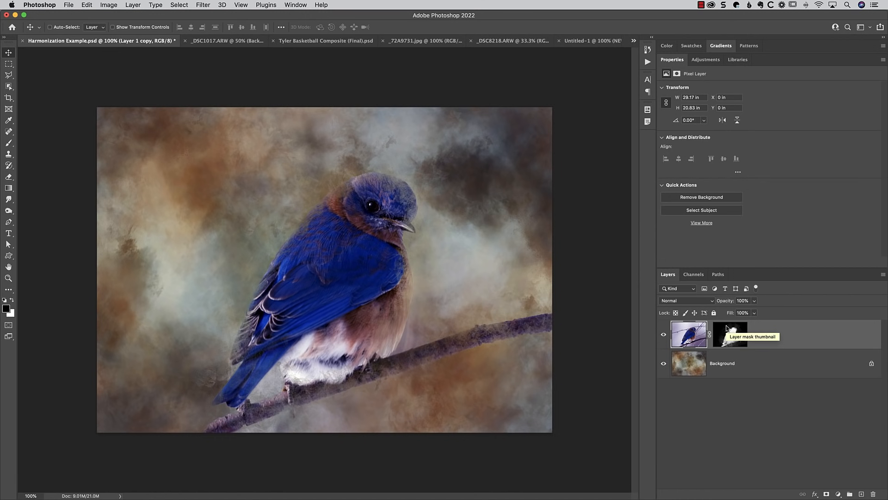
mouse_move(728, 330)
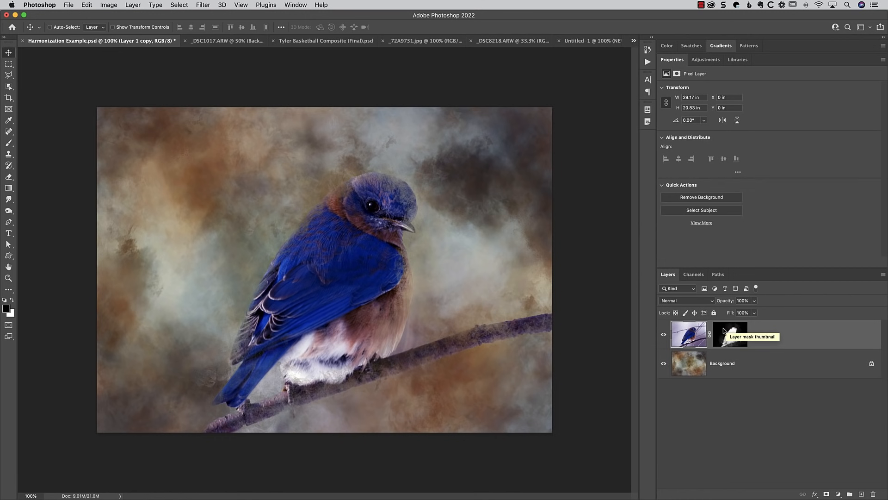
click(730, 334)
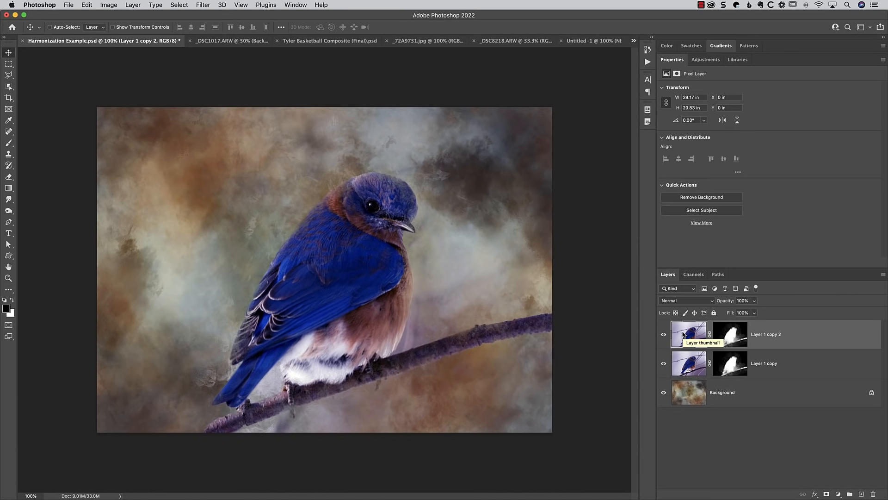
mouse_move(668, 365)
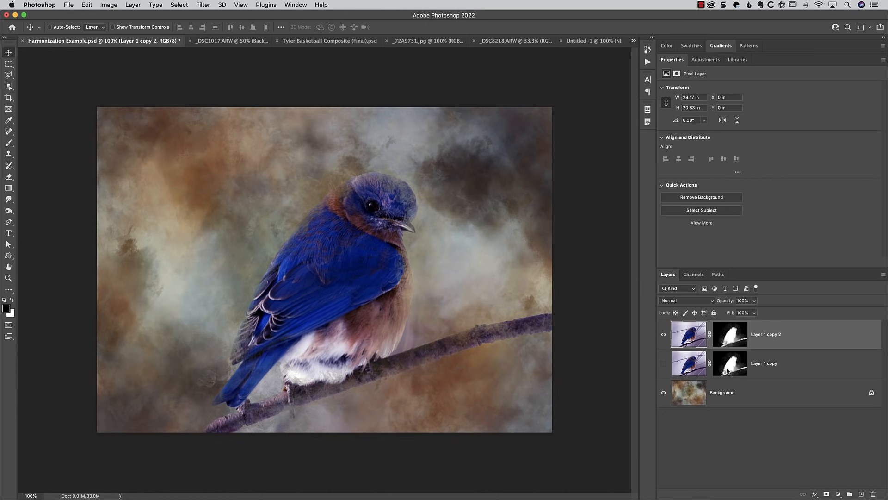
mouse_move(718, 353)
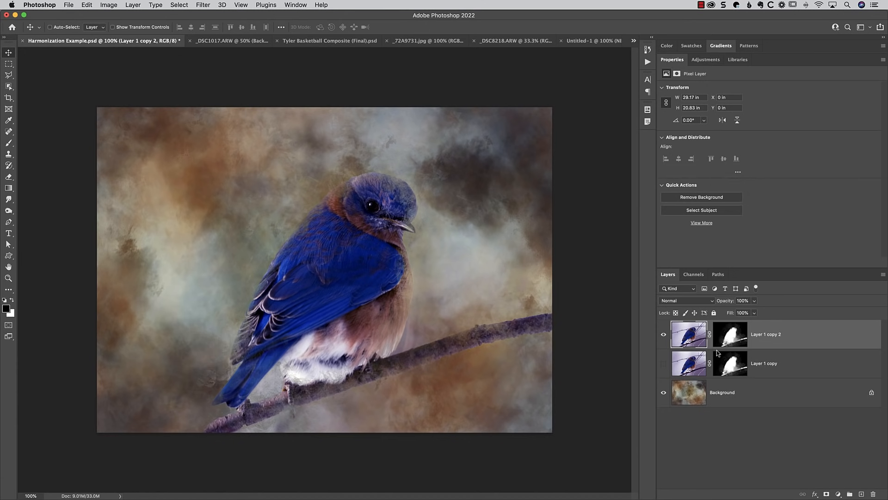
click(730, 334)
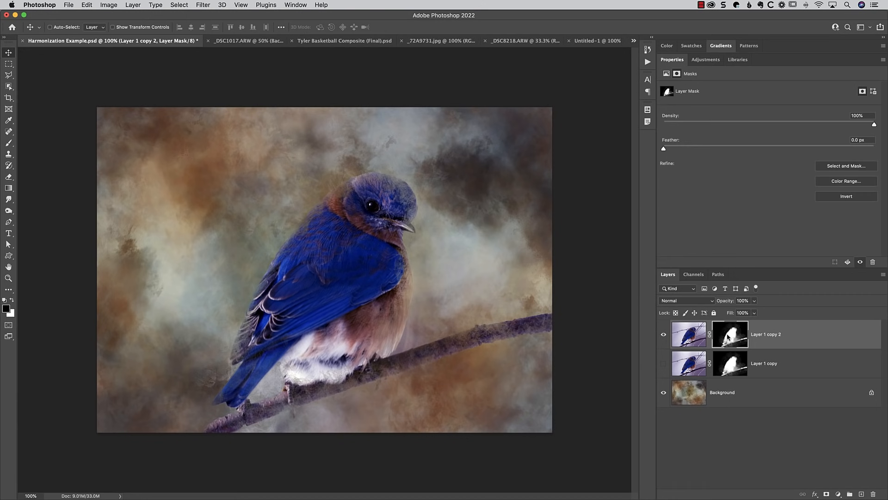
mouse_move(734, 334)
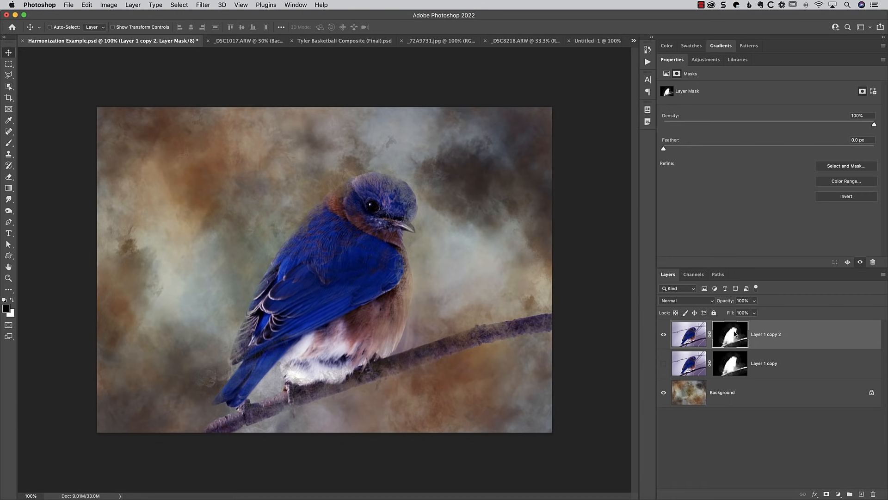
Step: Apply the layer mask permanently into the top copy and check the cutout against the hidden background
right_click(730, 334)
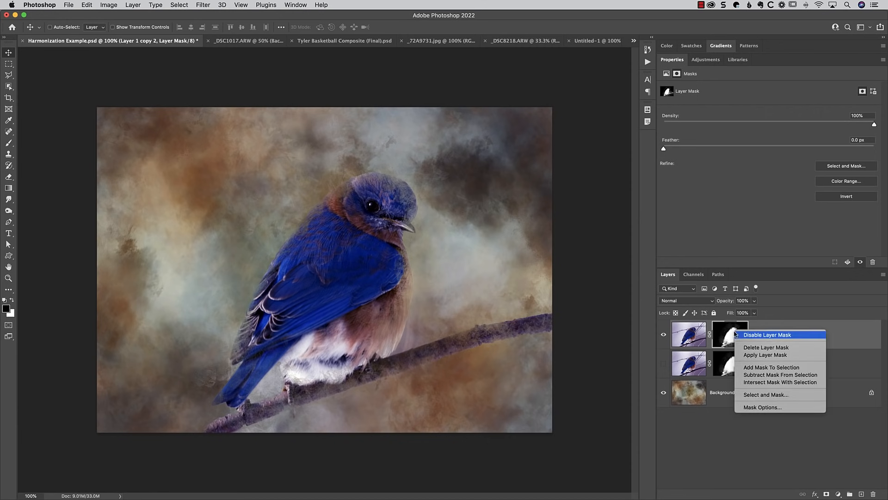
click(765, 347)
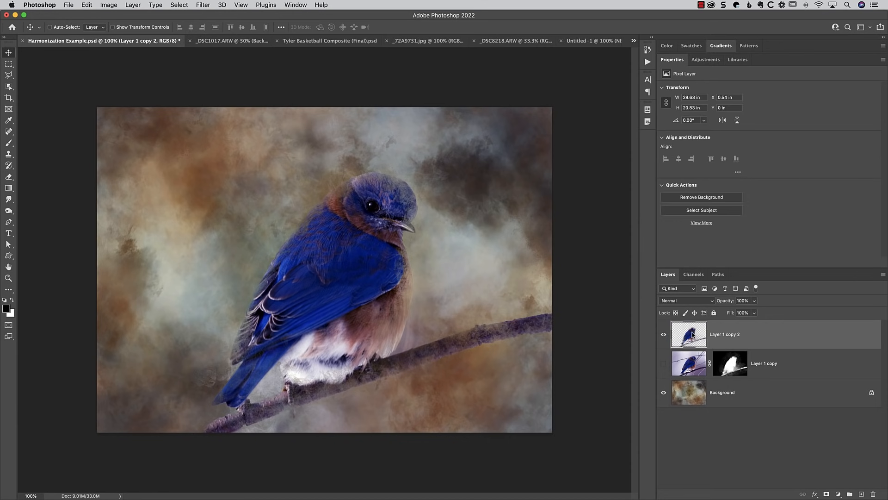
click(664, 392)
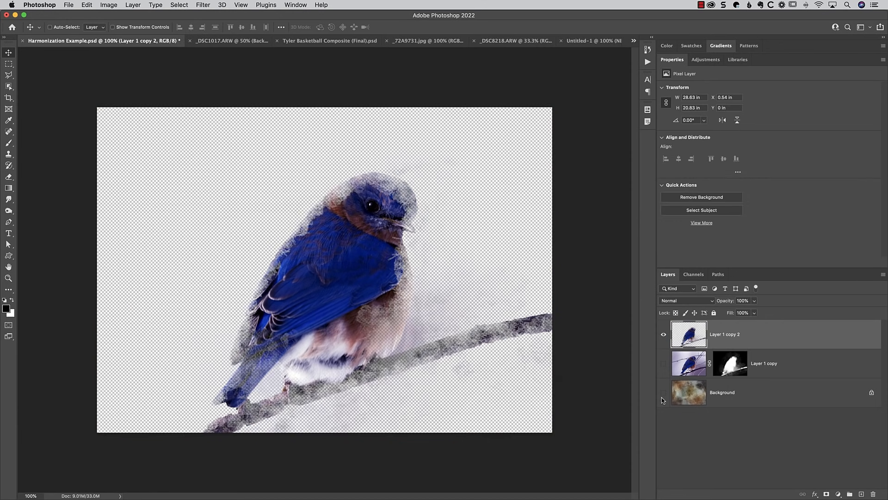
click(664, 392)
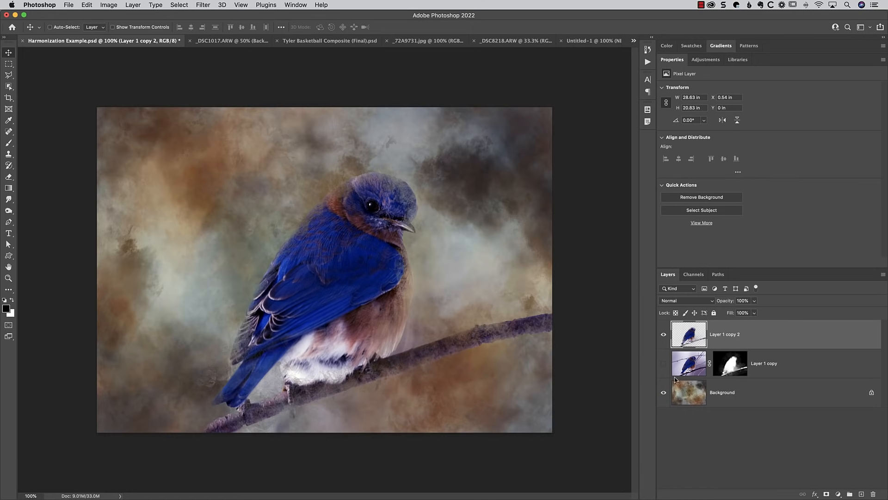
click(203, 5)
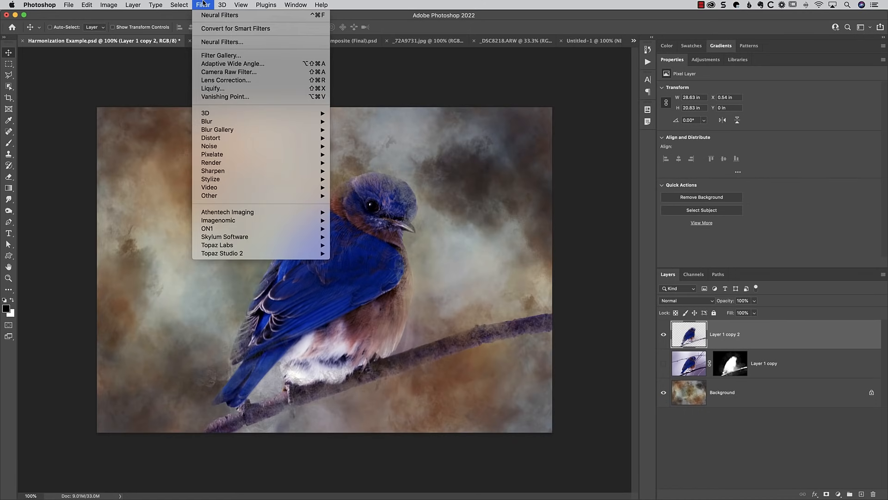
Step: Run Neural Filters Harmonization with Background as reference, strength 75, output to a new layer
click(220, 16)
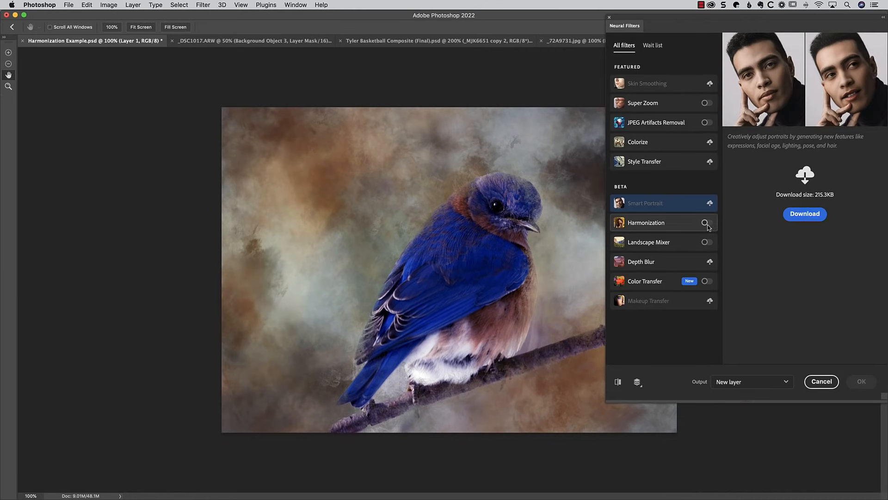
click(707, 223)
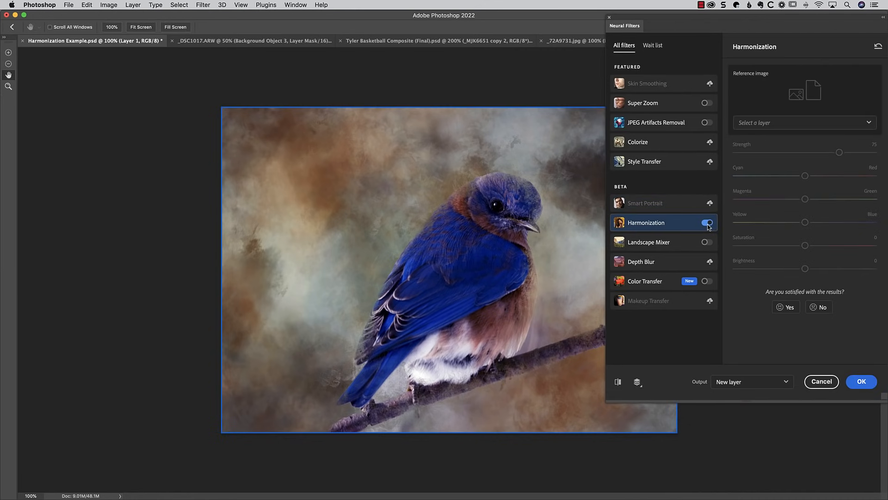
mouse_move(706, 228)
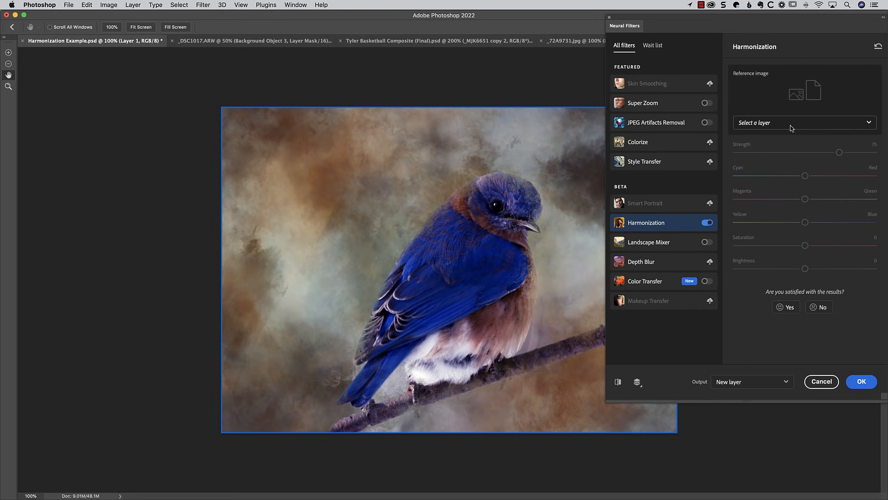
click(804, 122)
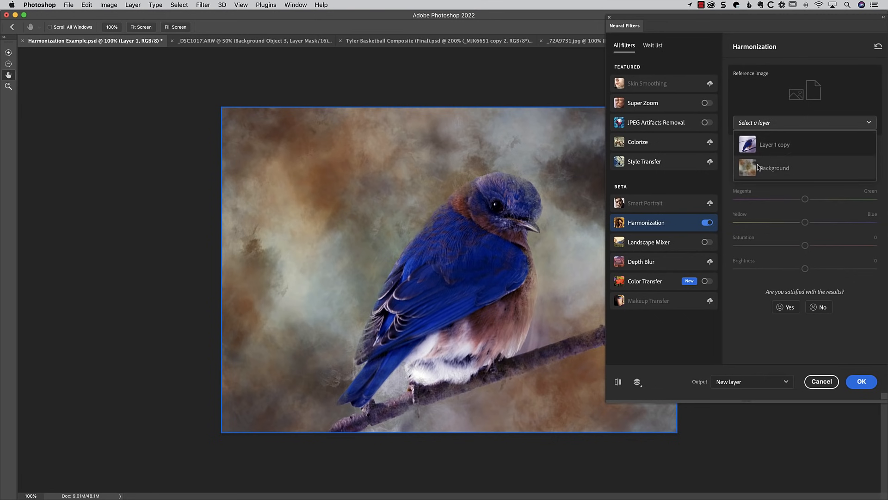
click(774, 168)
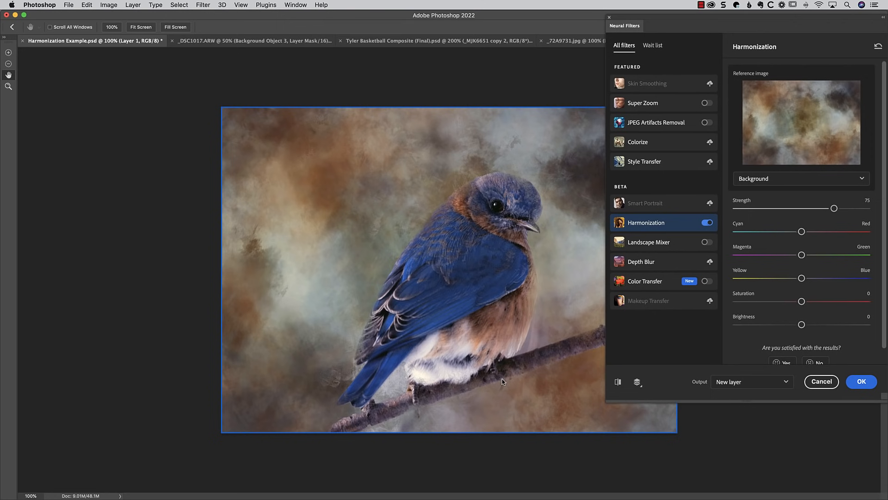
mouse_move(491, 272)
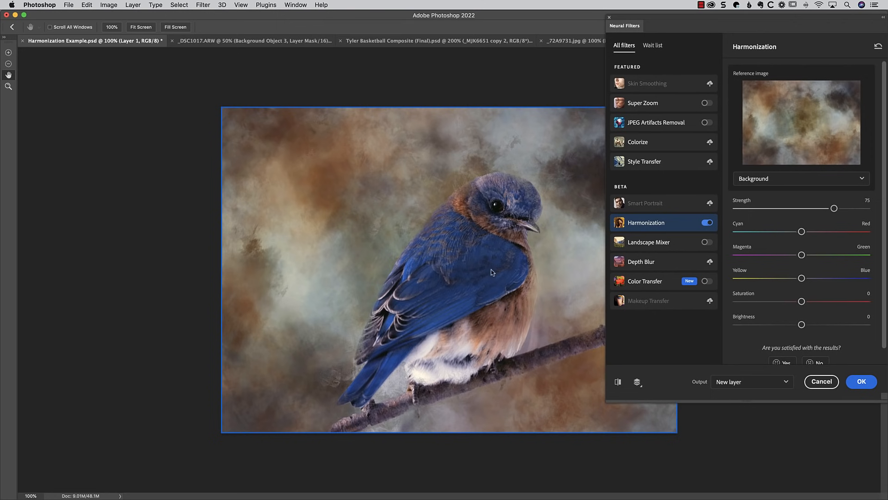
mouse_move(756, 267)
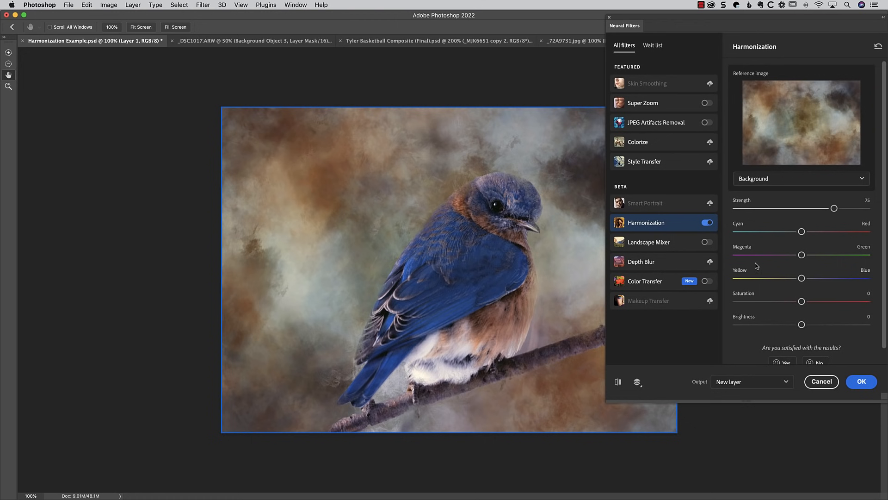
mouse_move(853, 220)
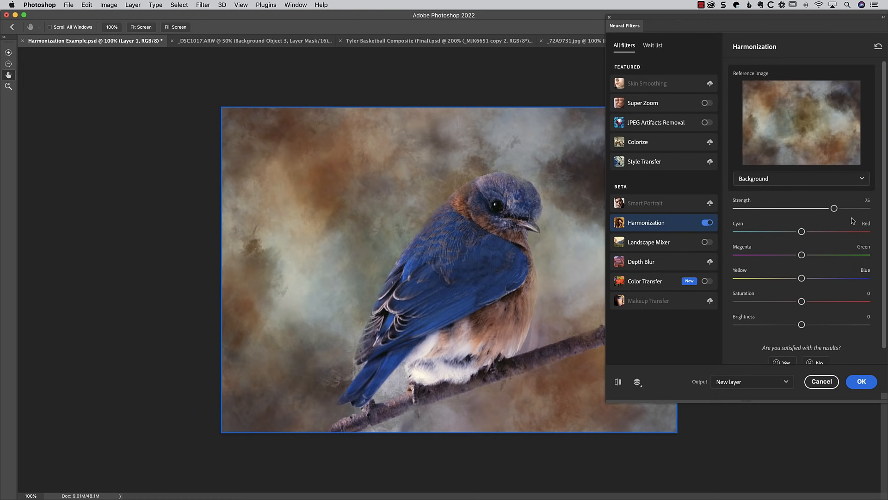
mouse_move(804, 241)
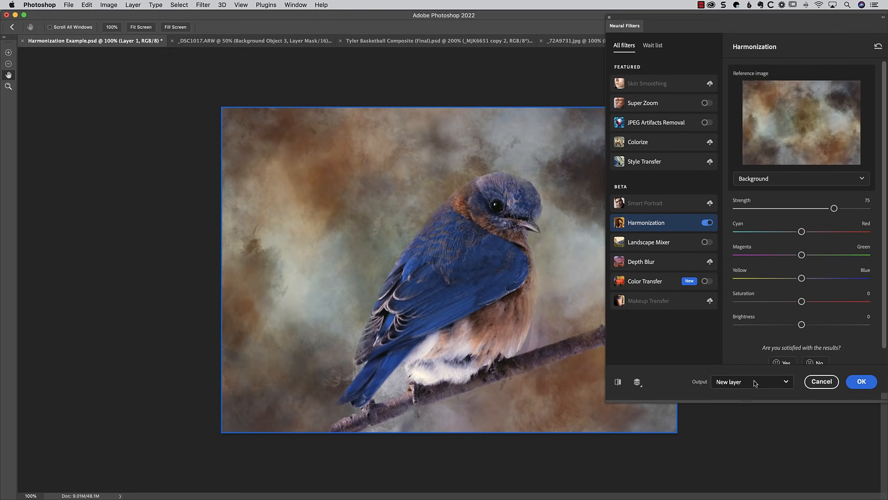
click(861, 381)
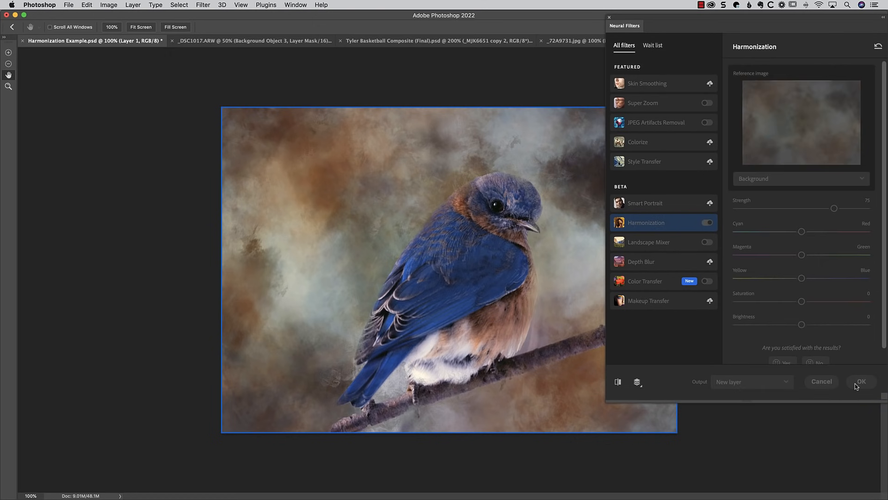
Step: Delete the hidden extra bird copy and switch to the basketball composite document
click(861, 381)
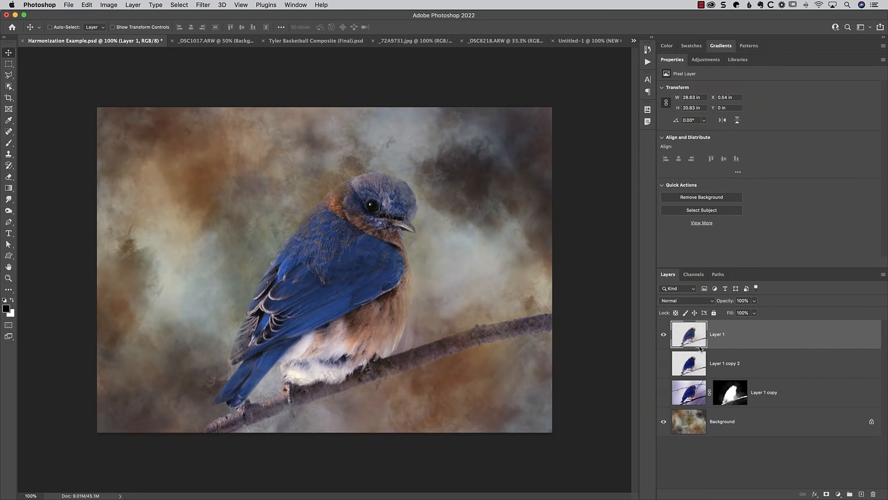
click(725, 363)
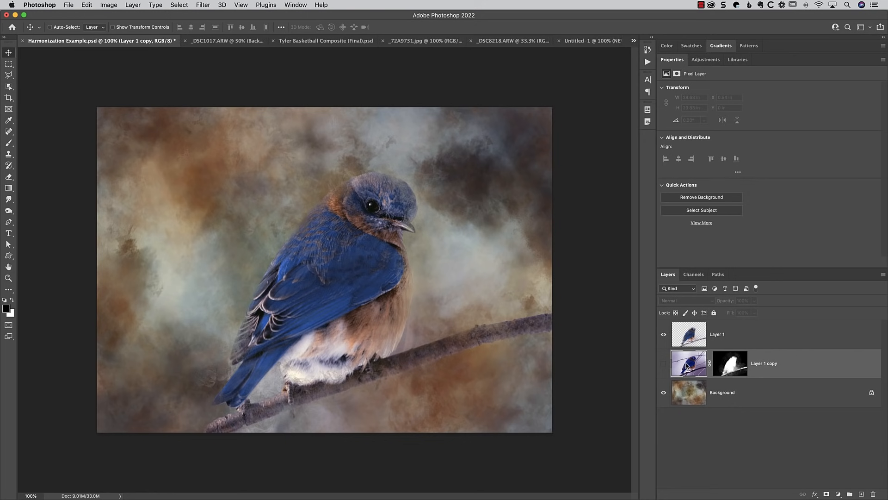
mouse_move(699, 367)
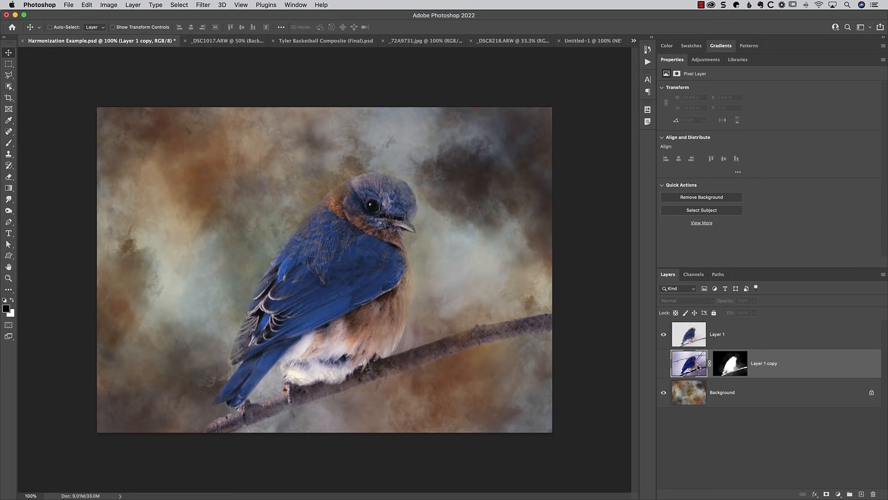
click(324, 40)
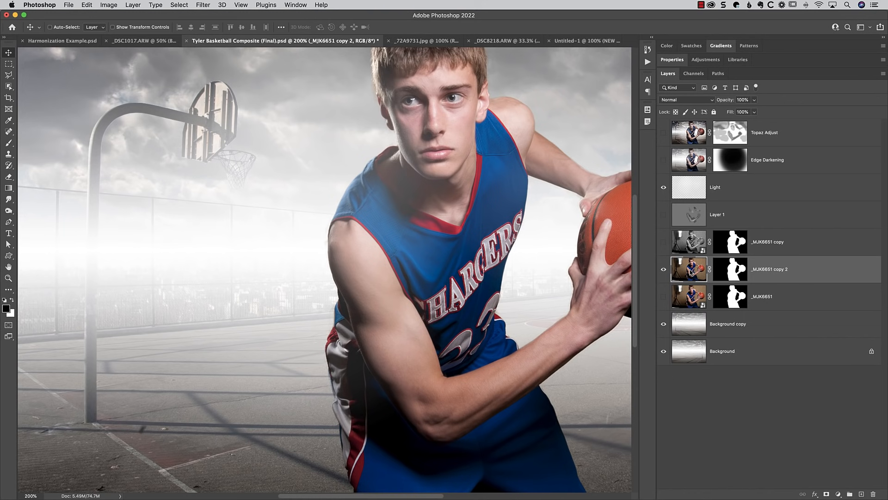
mouse_move(517, 162)
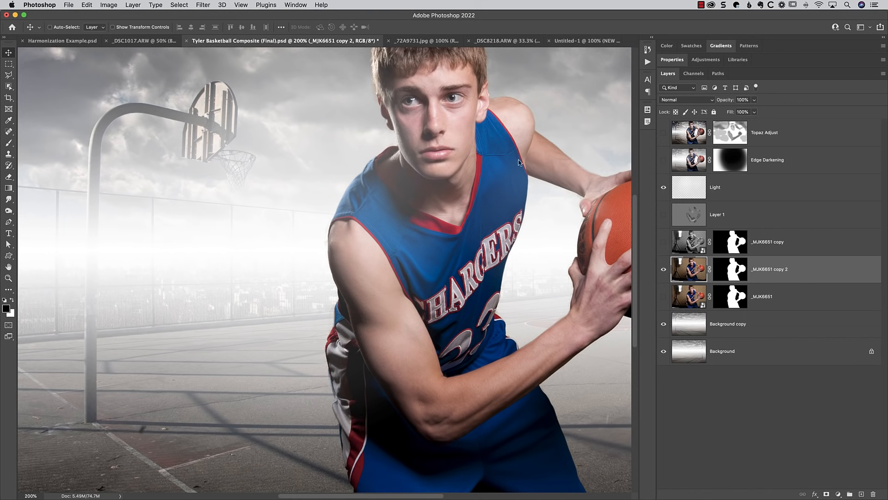
mouse_move(374, 349)
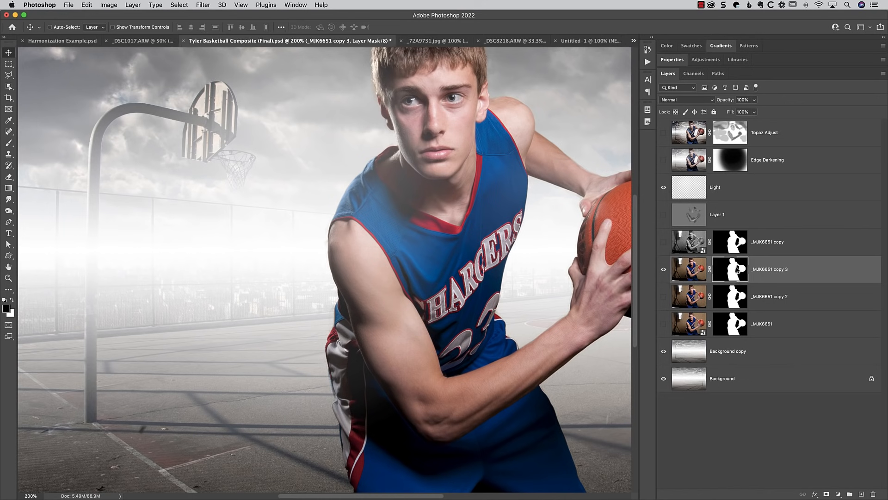
Step: Delete the mask from the duplicated player layer, then enter the Neural Filters workspace
right_click(730, 269)
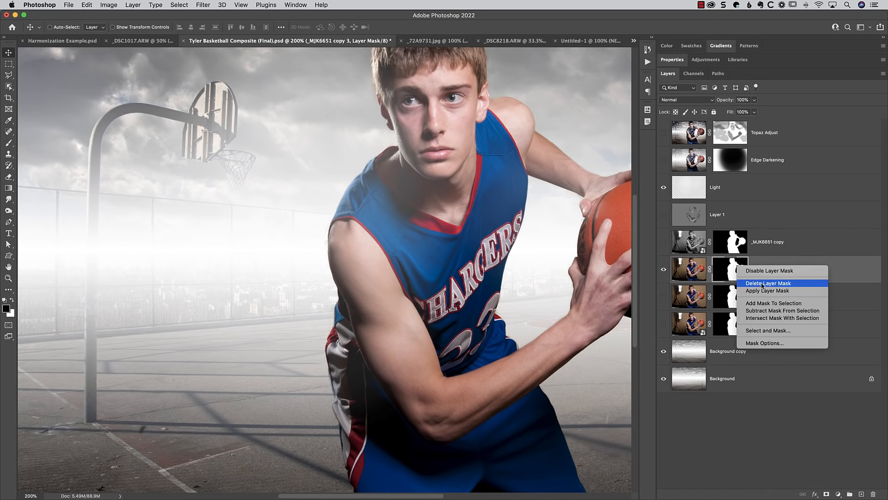
click(767, 283)
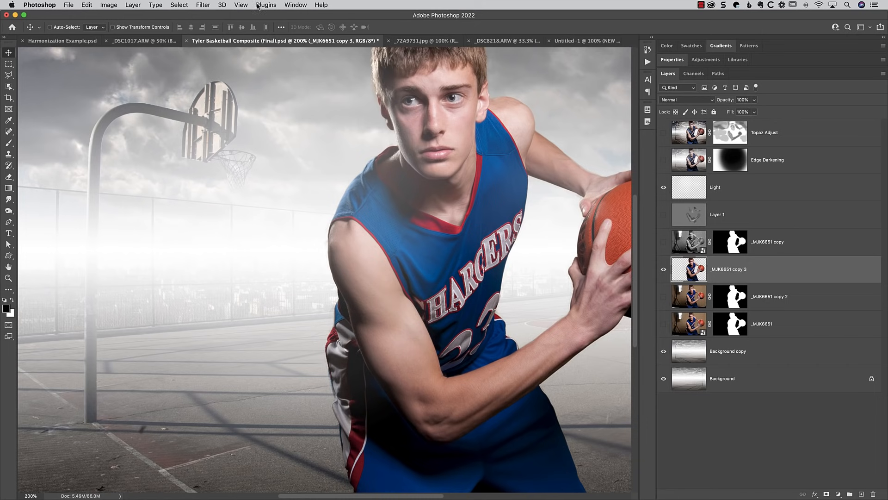
click(202, 5)
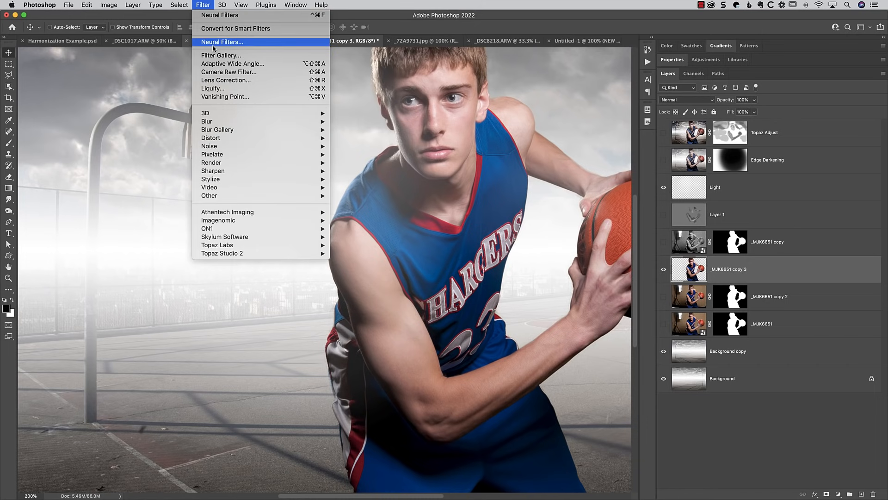
click(222, 41)
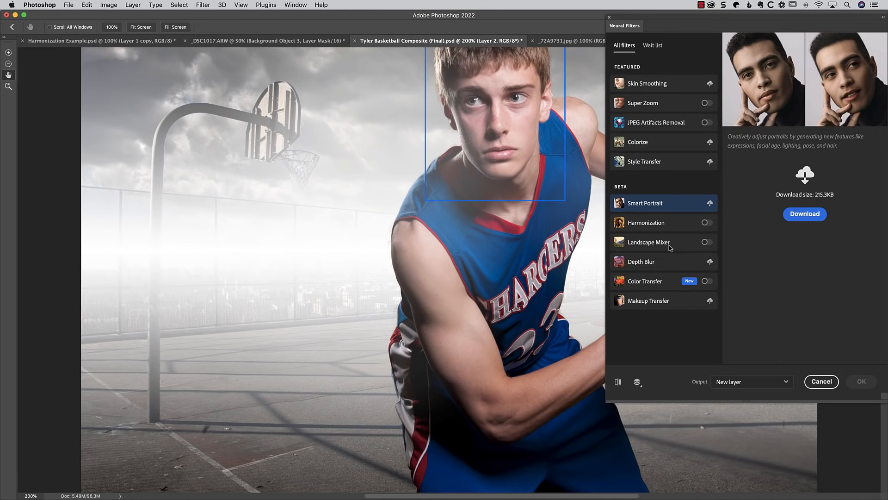
Step: Enable Harmonization with Background copy as reference and raise strength to 88
click(707, 222)
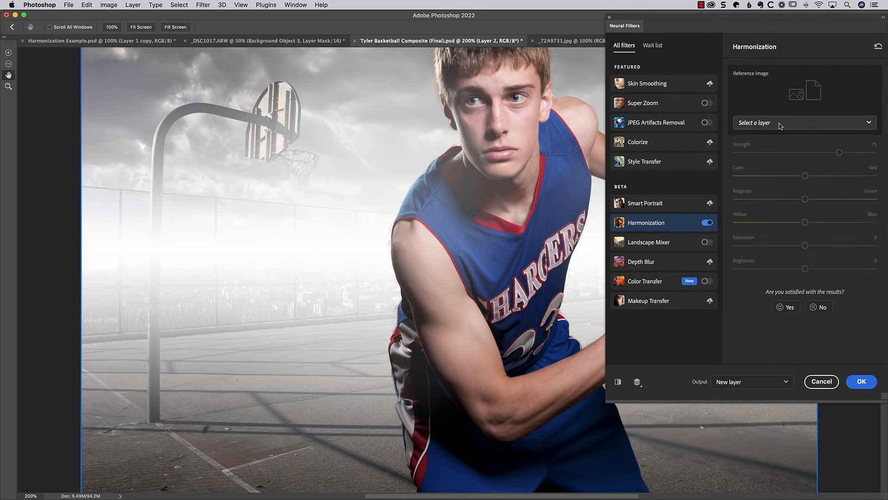
click(801, 122)
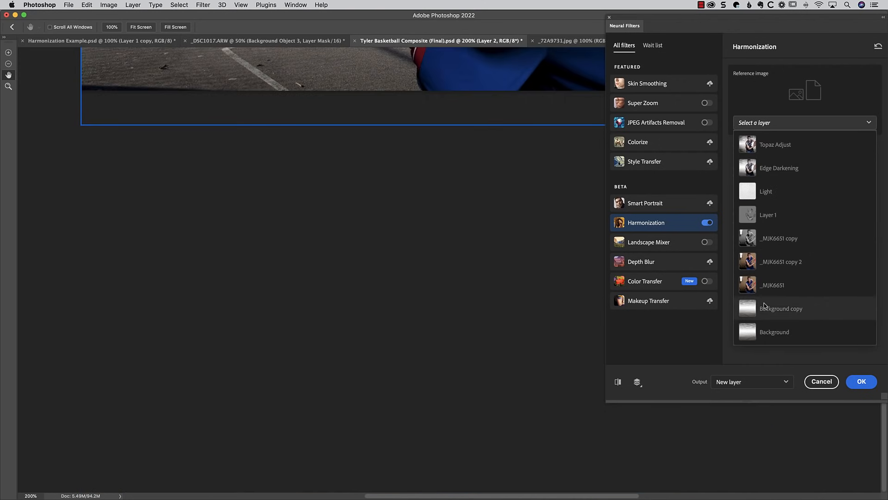
click(781, 308)
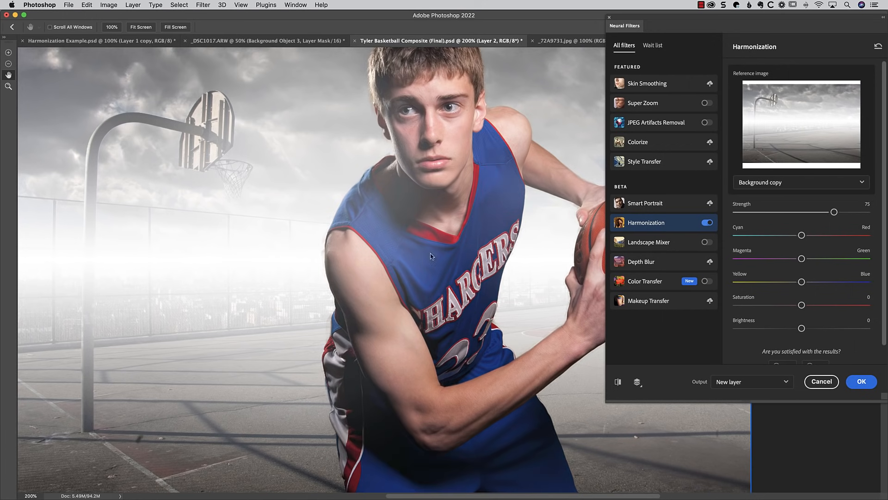
mouse_move(442, 329)
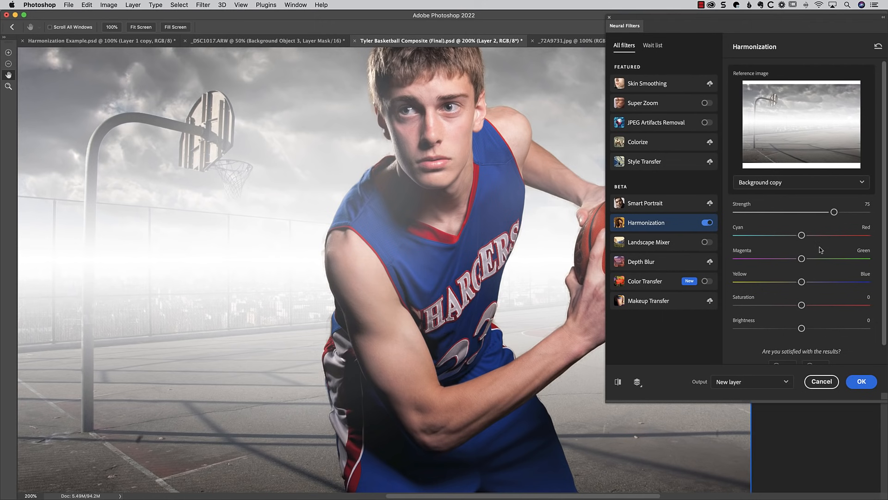
drag(833, 211, 852, 211)
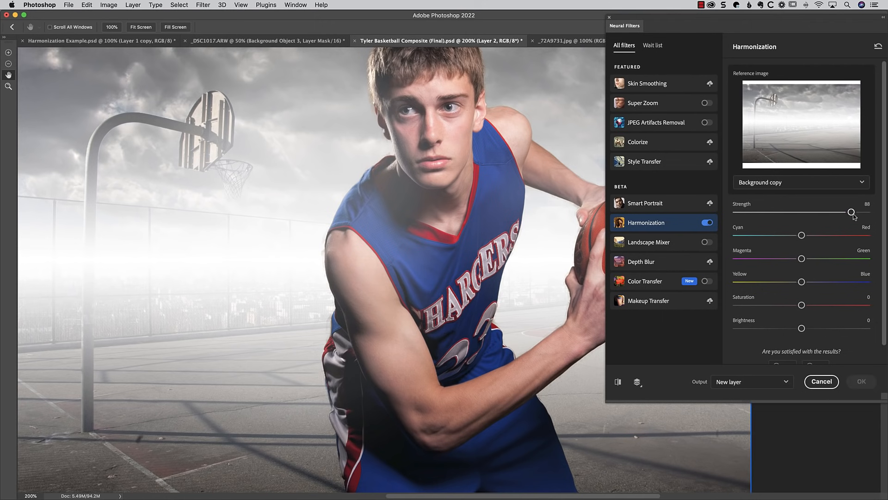
Step: Settle saturation at -13 and output the harmonized player as a new layer
drag(801, 304, 791, 304)
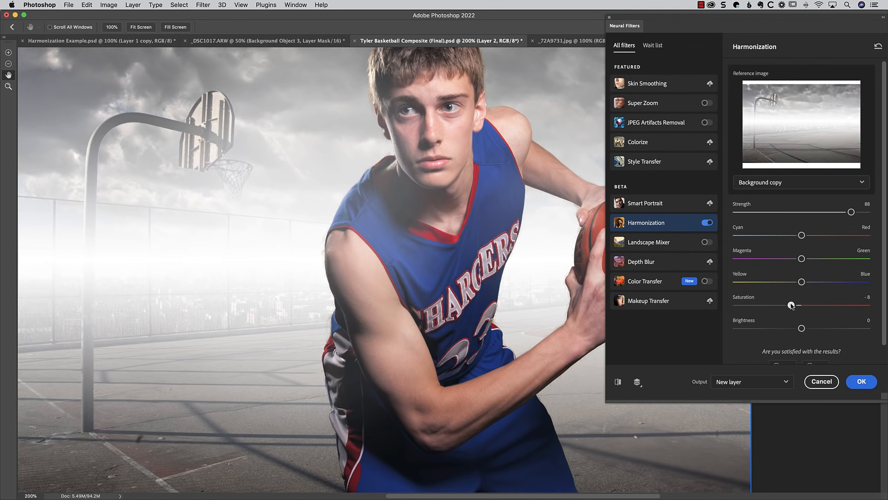
drag(791, 304, 765, 304)
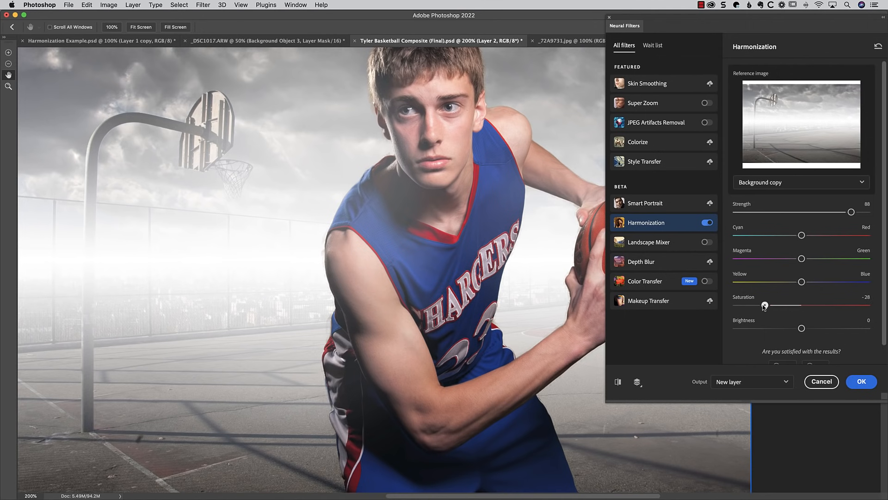
drag(765, 305, 782, 304)
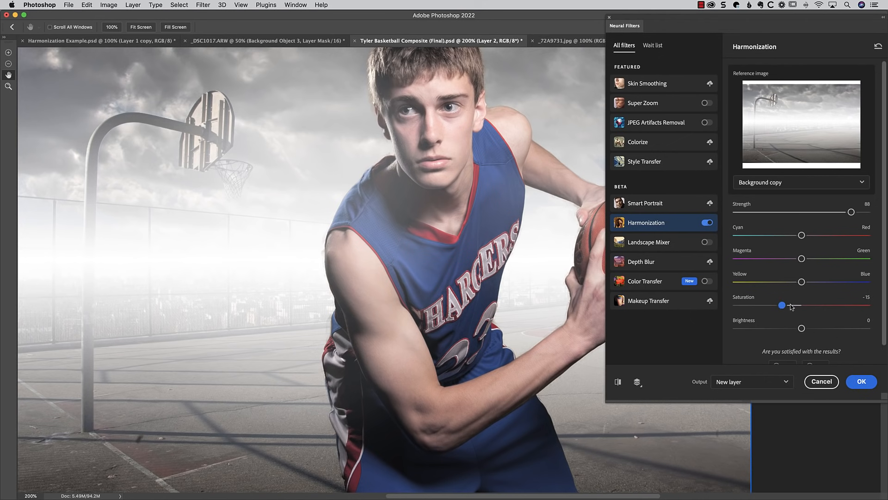
drag(783, 304, 791, 304)
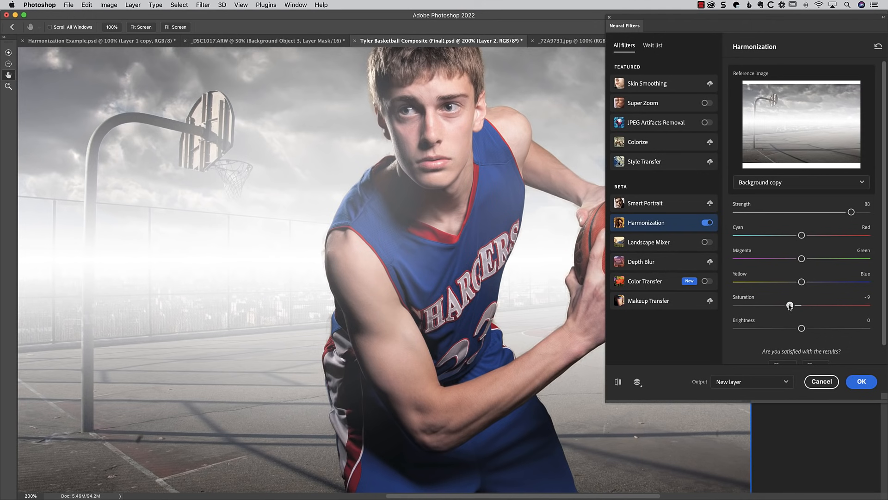
drag(791, 306, 785, 306)
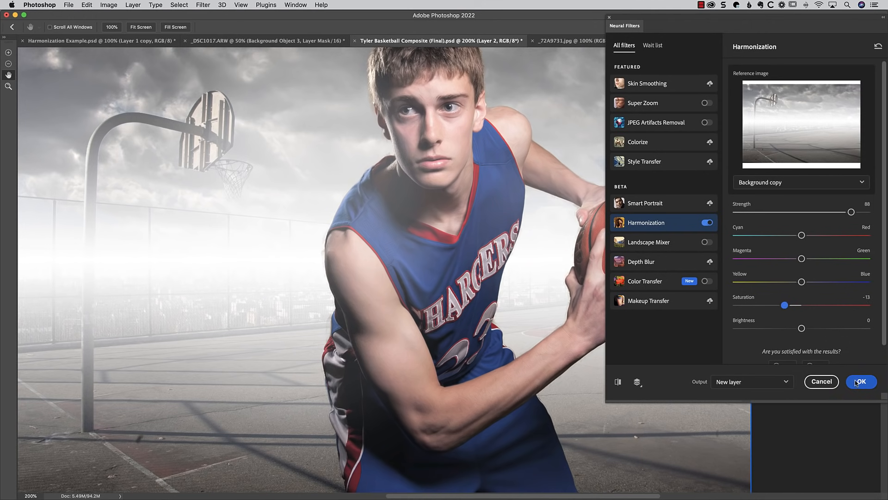
click(860, 381)
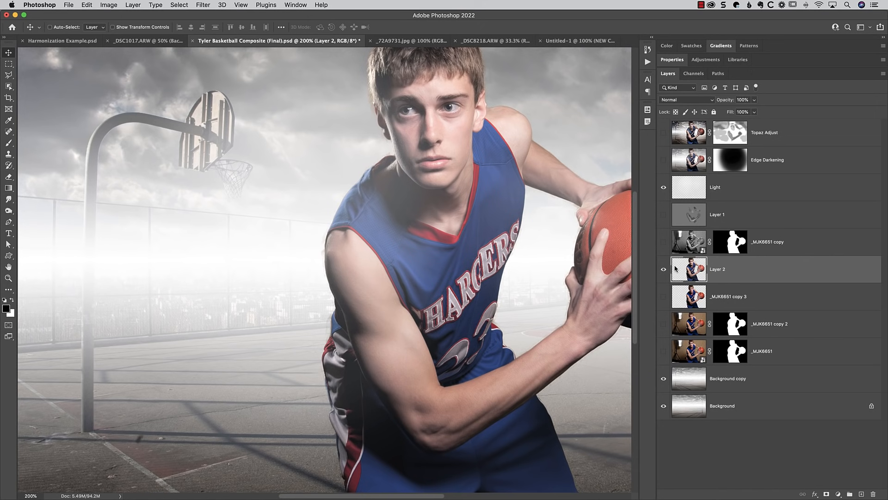
mouse_move(688, 269)
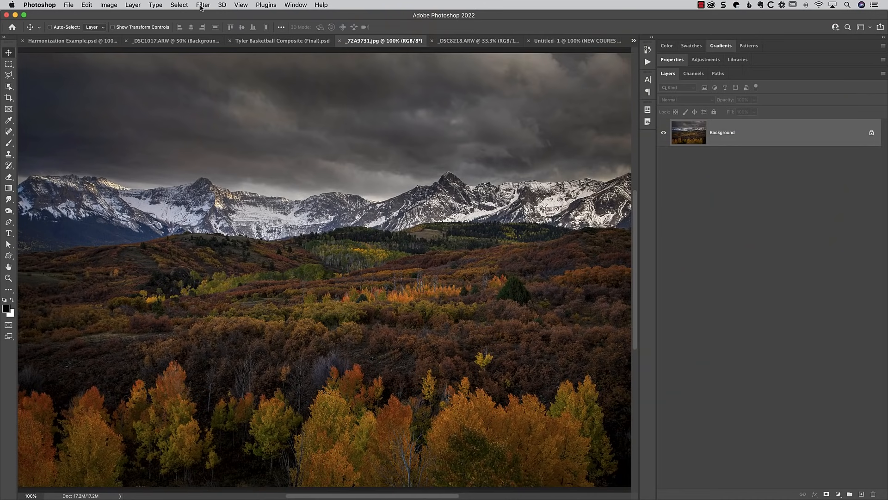
Step: Enable Landscape Mixer in Neural Filters and pick the purple dusk preset
click(202, 5)
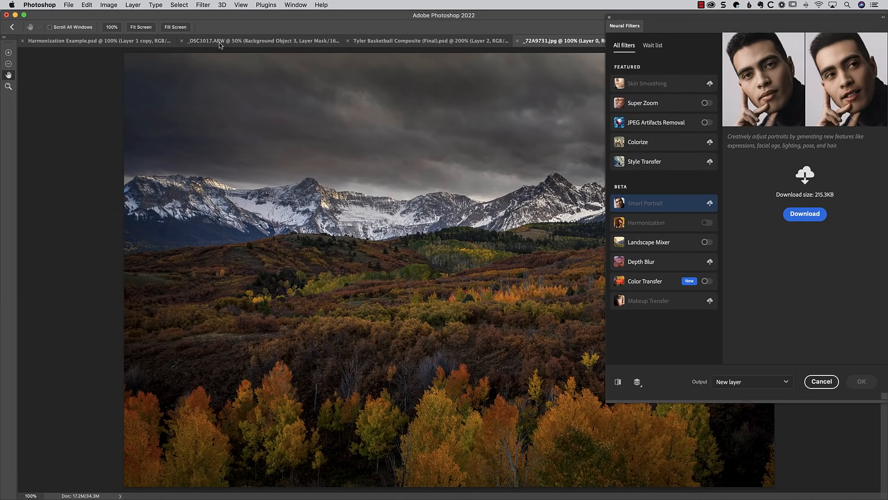
mouse_move(716, 243)
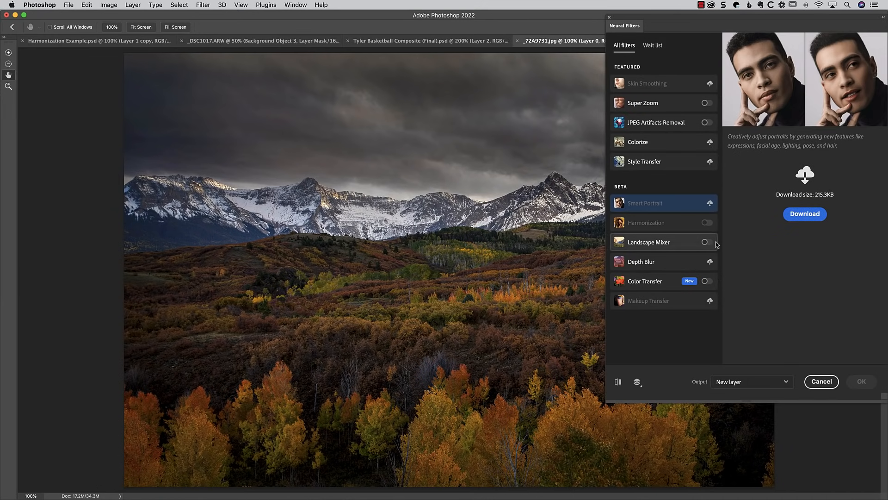
click(706, 242)
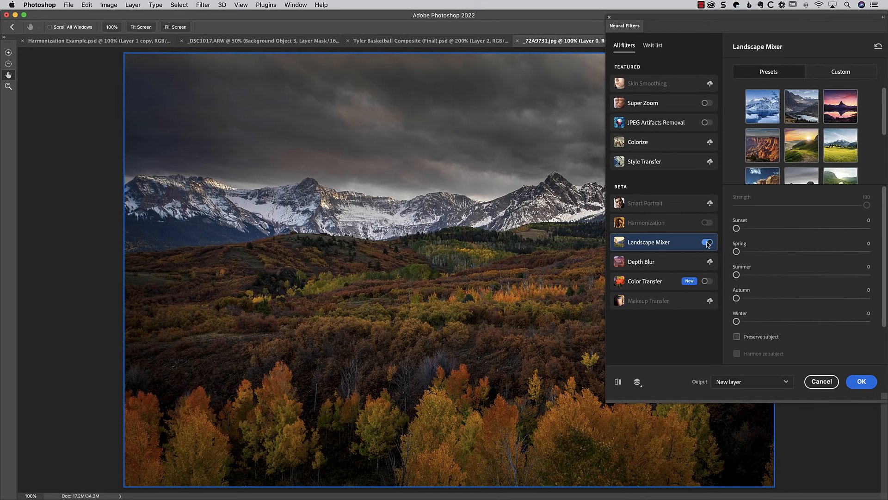
click(707, 242)
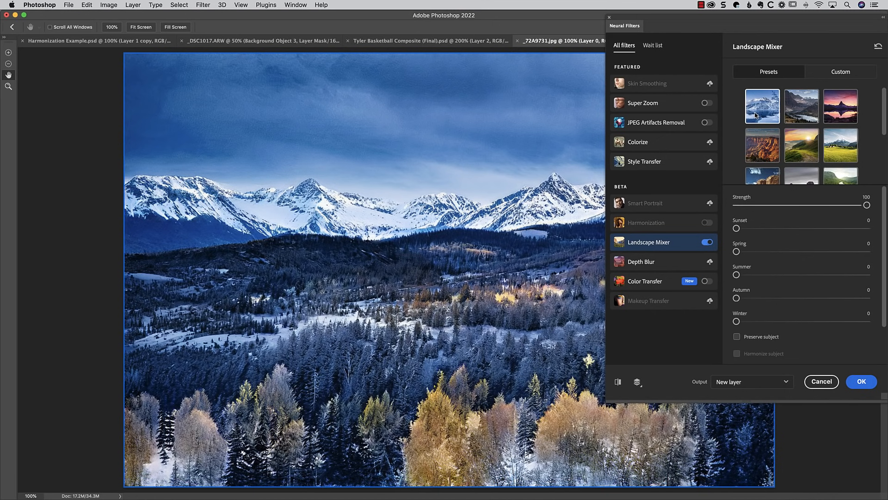
mouse_move(764, 117)
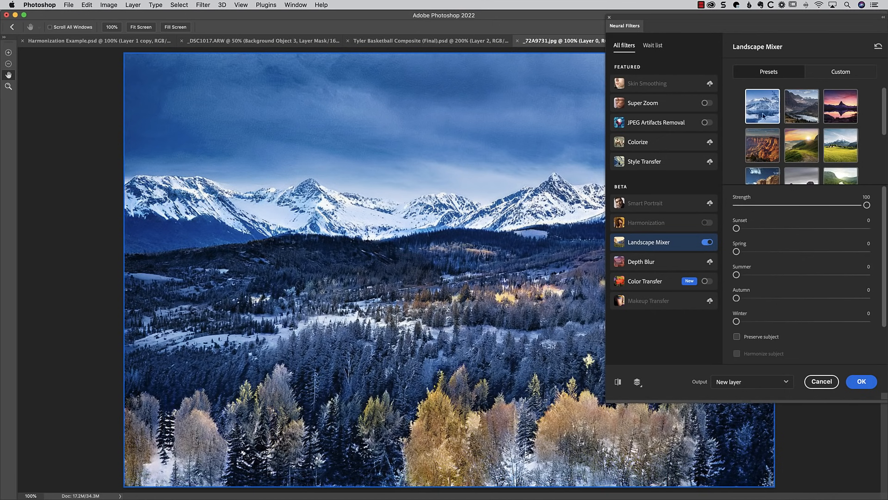
mouse_move(824, 216)
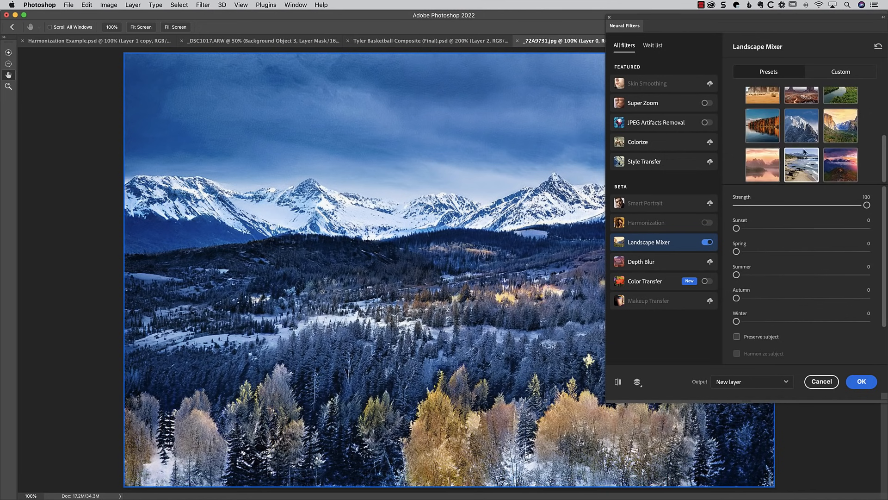
click(841, 165)
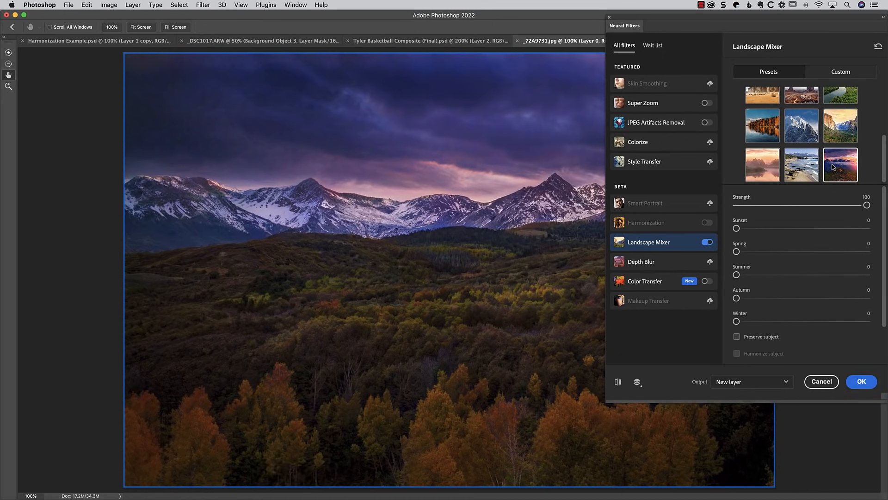
Step: Reapply the purple dusk preset and output the recast landscape as a new layer
click(762, 126)
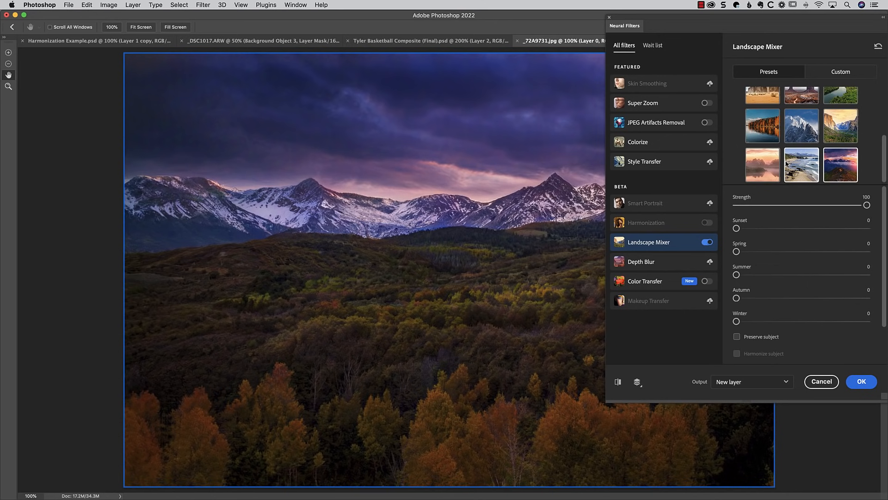
click(841, 165)
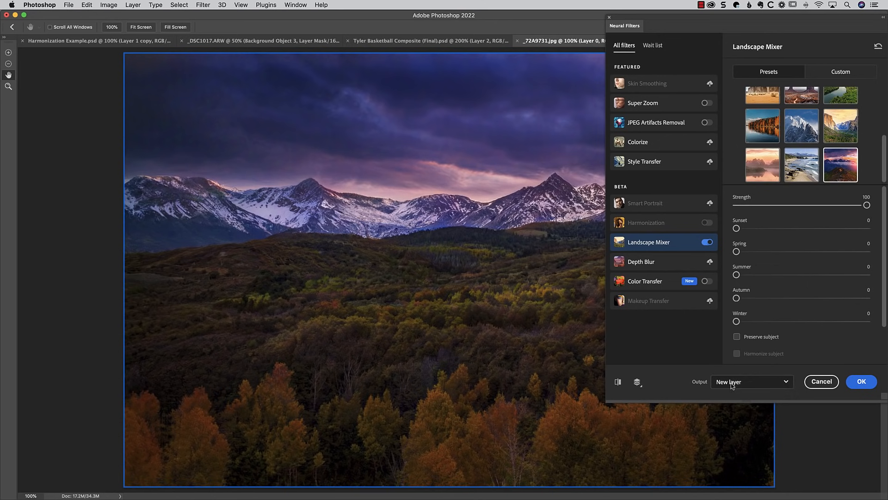
click(861, 381)
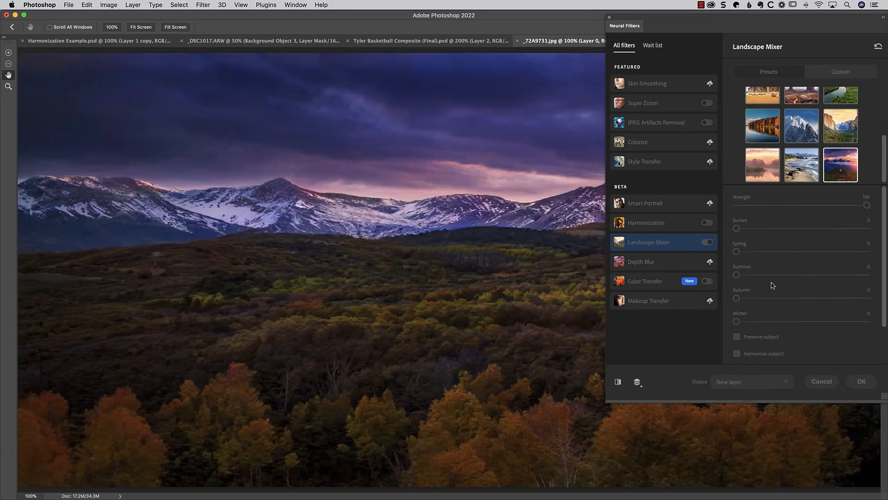
Step: Switch to the _DSC1017.ARW bald eagle photo and open it in the Camera Raw Filter
click(861, 381)
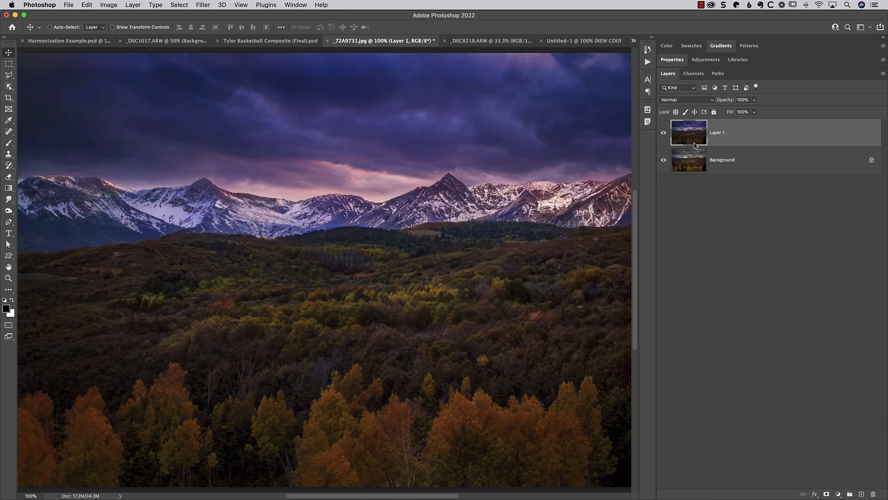
mouse_move(689, 132)
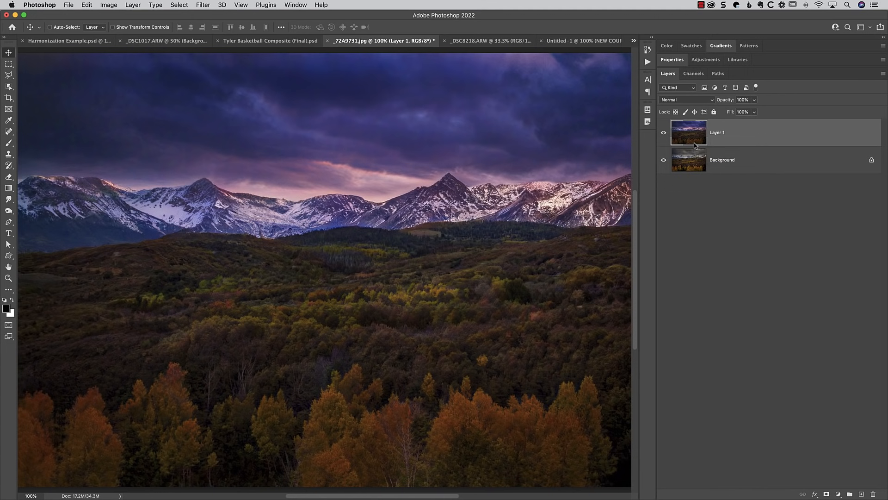
mouse_move(698, 139)
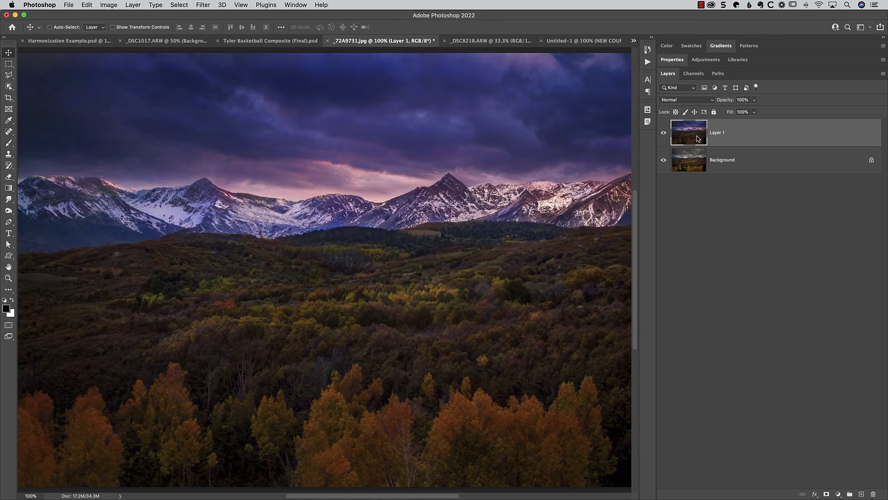
mouse_move(558, 177)
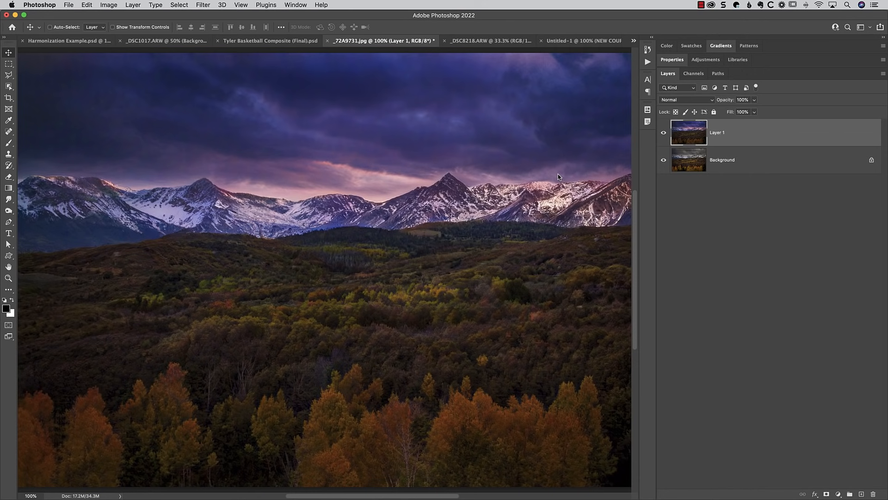
click(168, 40)
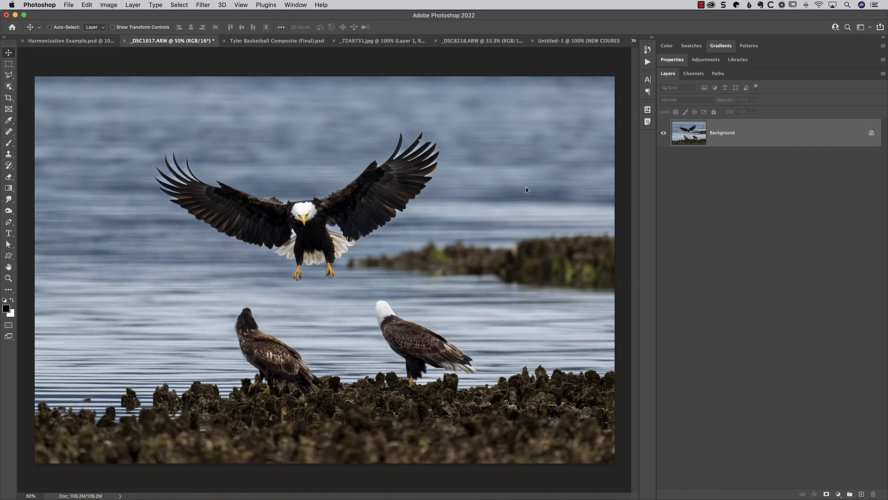
mouse_move(203, 6)
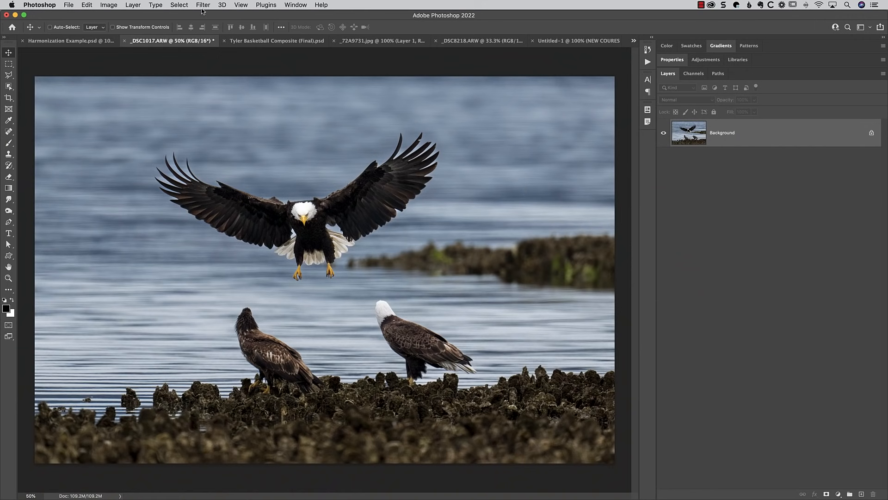
click(202, 4)
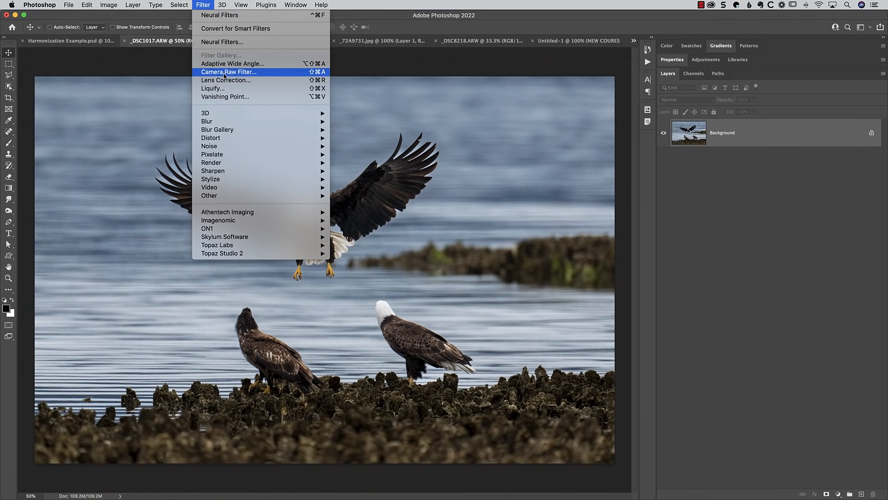
click(228, 73)
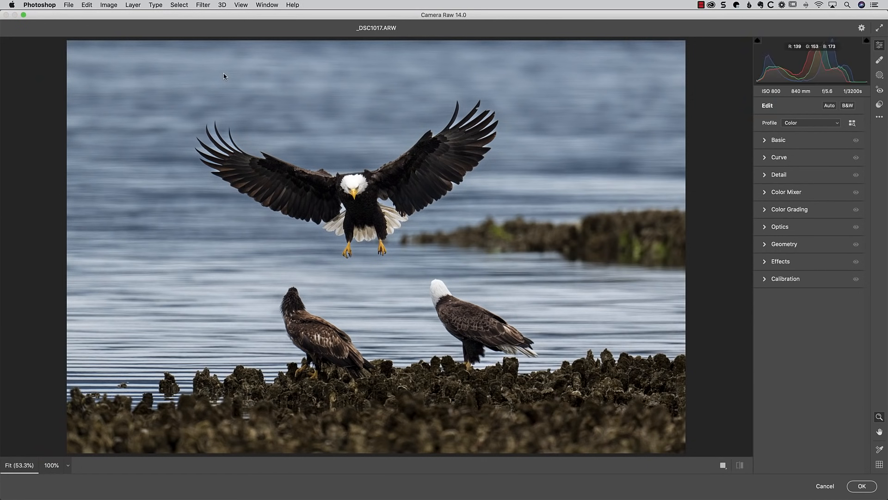
mouse_move(833, 362)
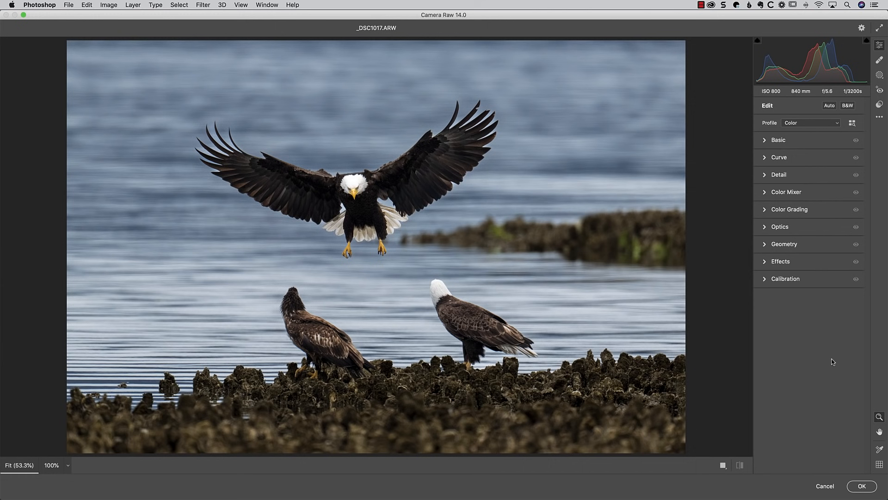
mouse_move(823, 297)
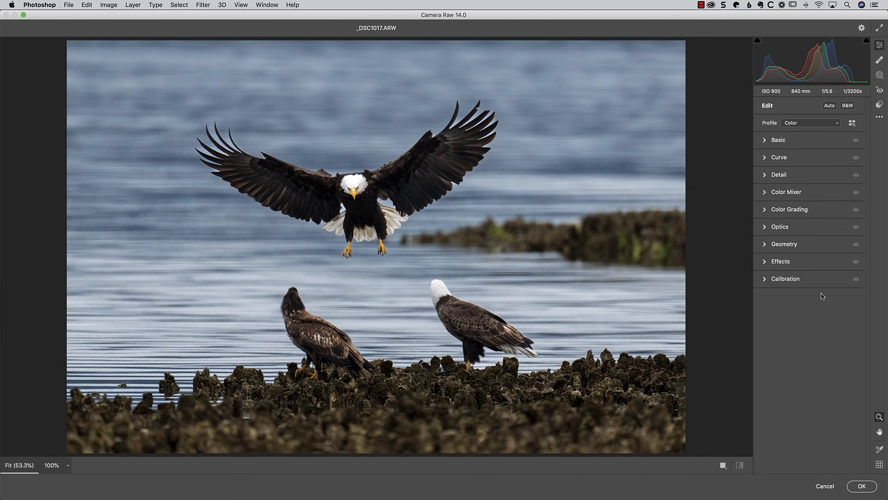
mouse_move(818, 309)
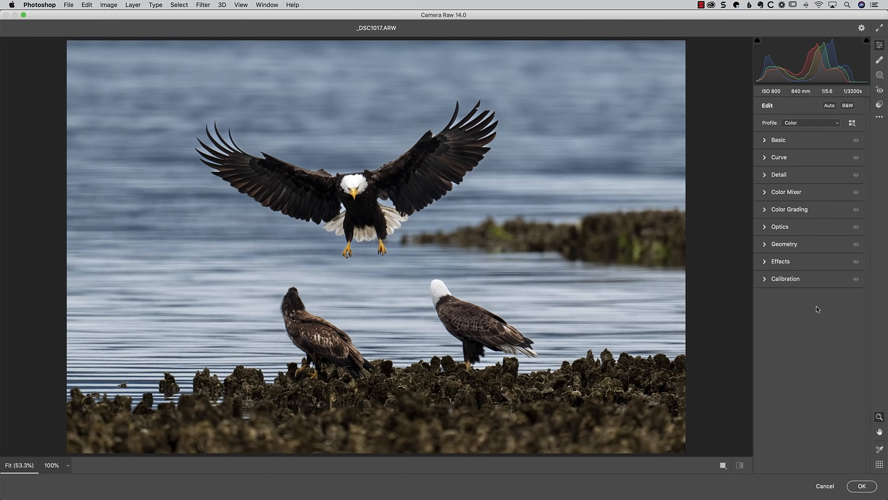
mouse_move(855, 177)
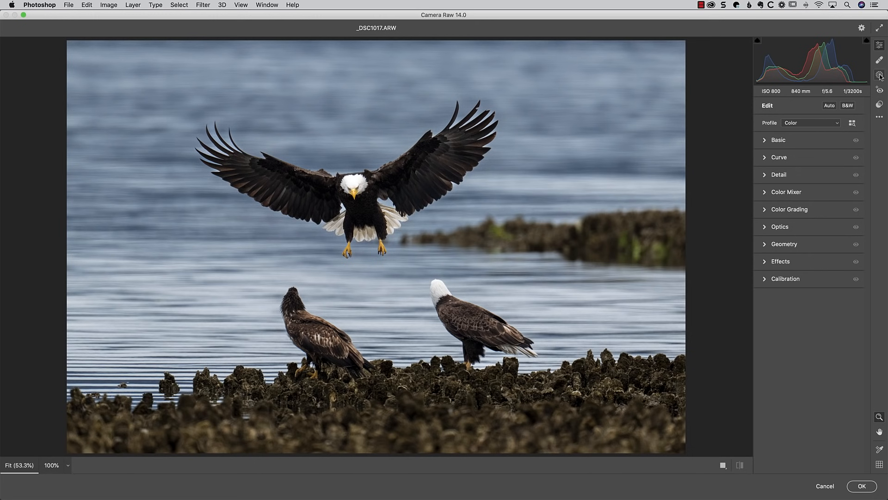
Step: Create a Select Subject mask on the eagles with exposure +0.25 and shadows +15
click(879, 75)
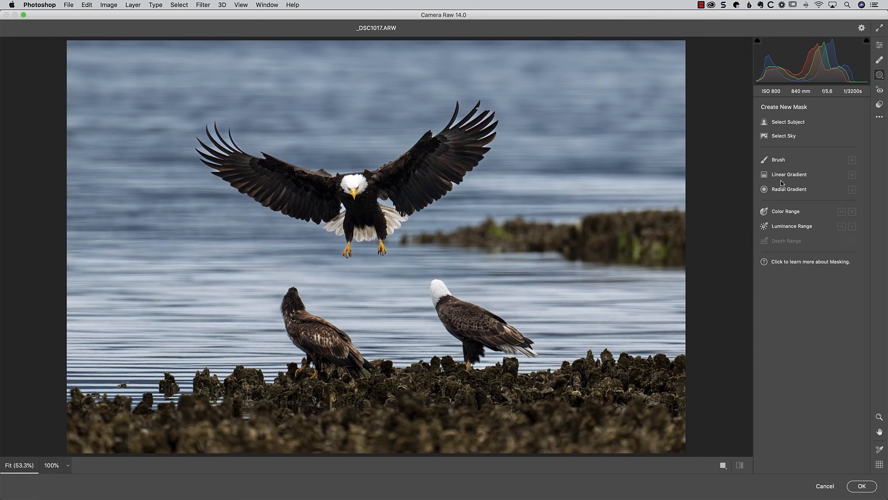
mouse_move(790, 163)
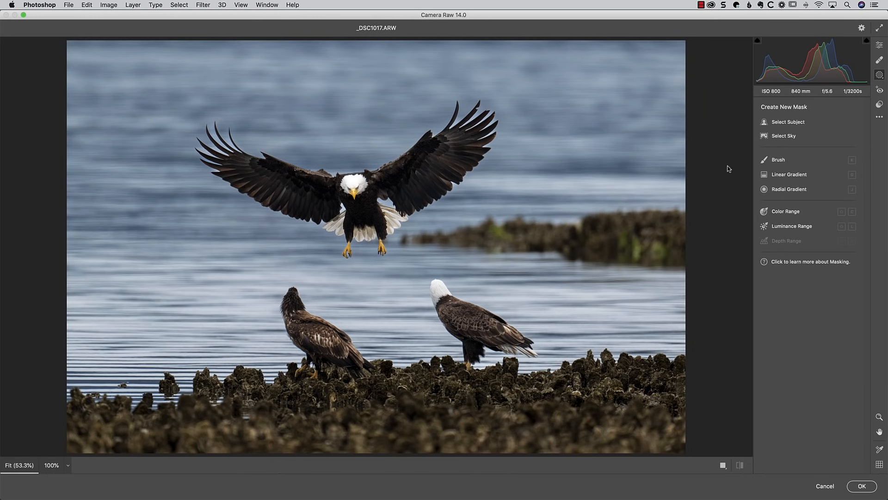
mouse_move(790, 122)
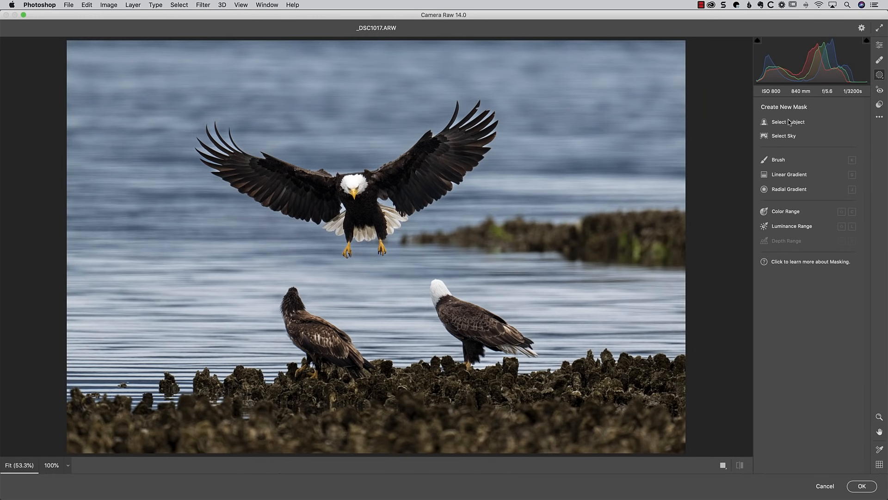
mouse_move(786, 122)
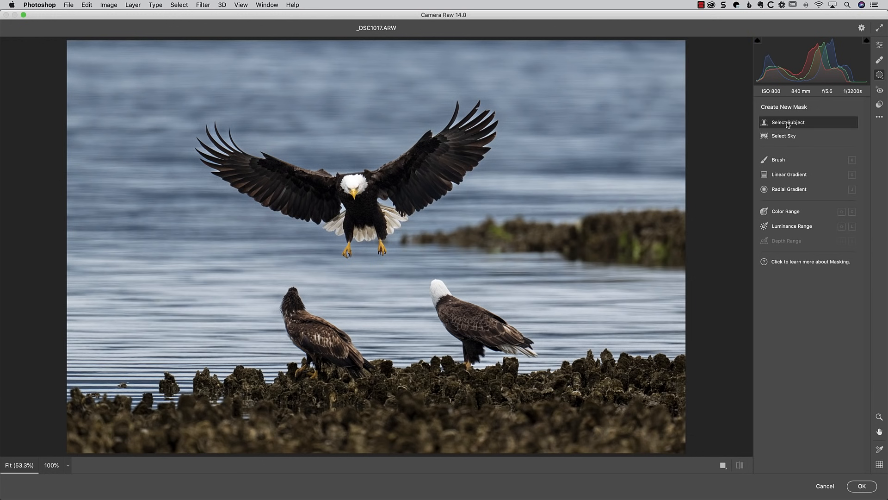
click(786, 122)
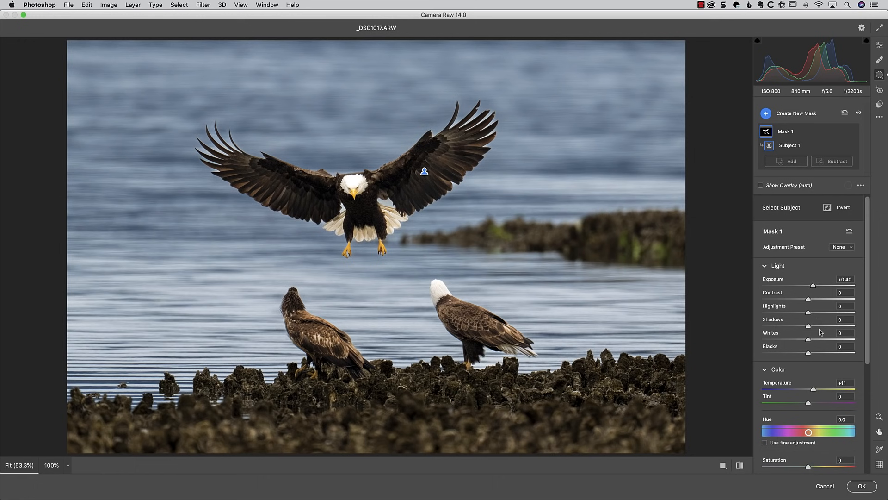
drag(819, 286, 809, 286)
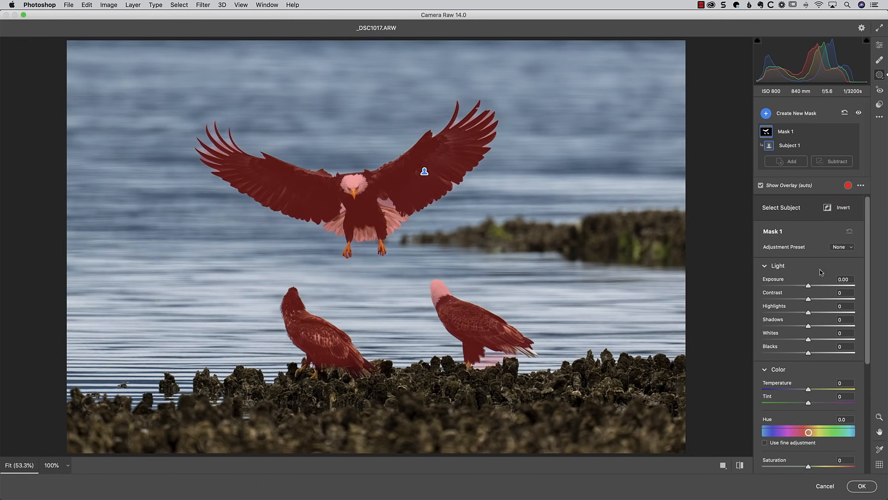
click(761, 185)
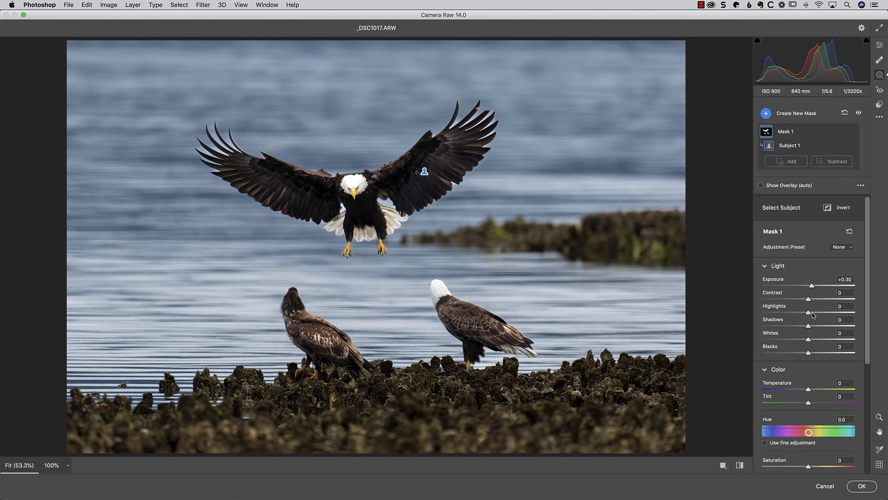
drag(809, 325, 816, 326)
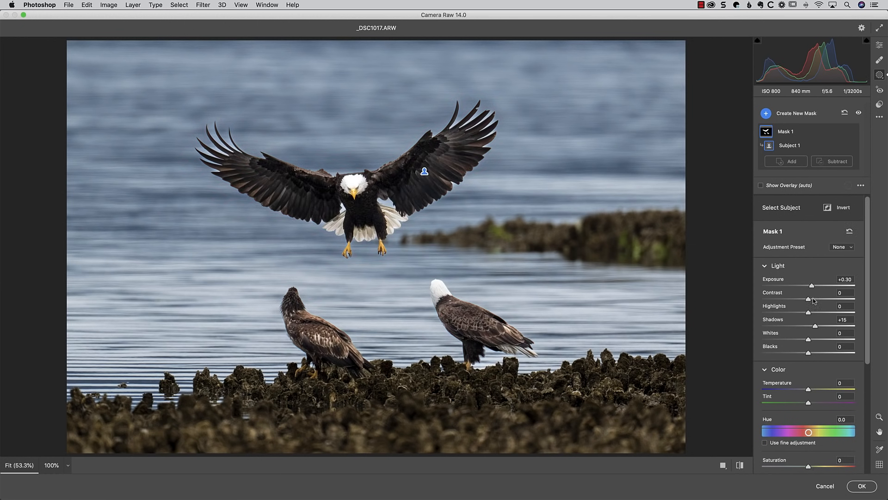
drag(827, 286, 824, 286)
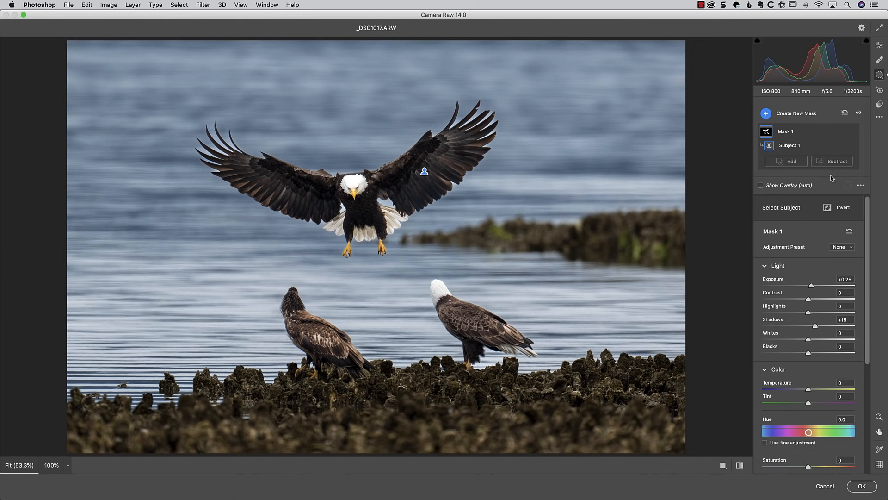
mouse_move(785, 161)
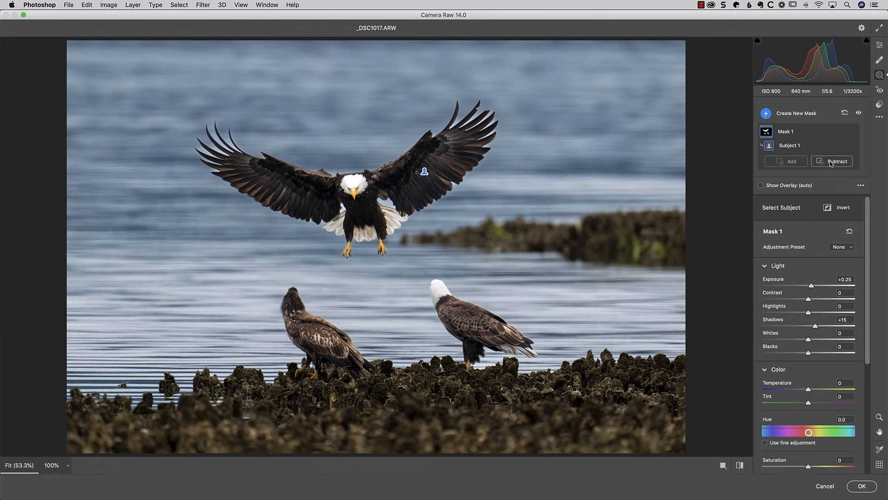
mouse_move(832, 161)
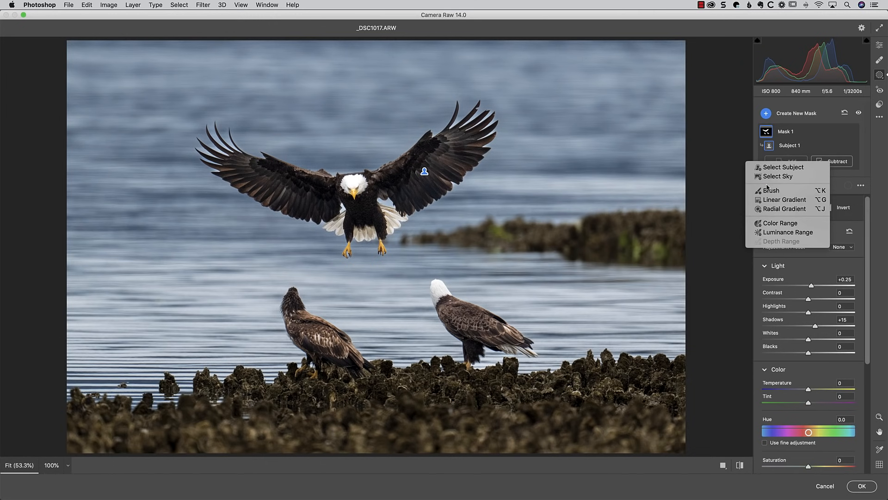
Step: Cancel Camera Raw discarding all eagle edits, then start opening the lake photo in Camera Raw
click(771, 190)
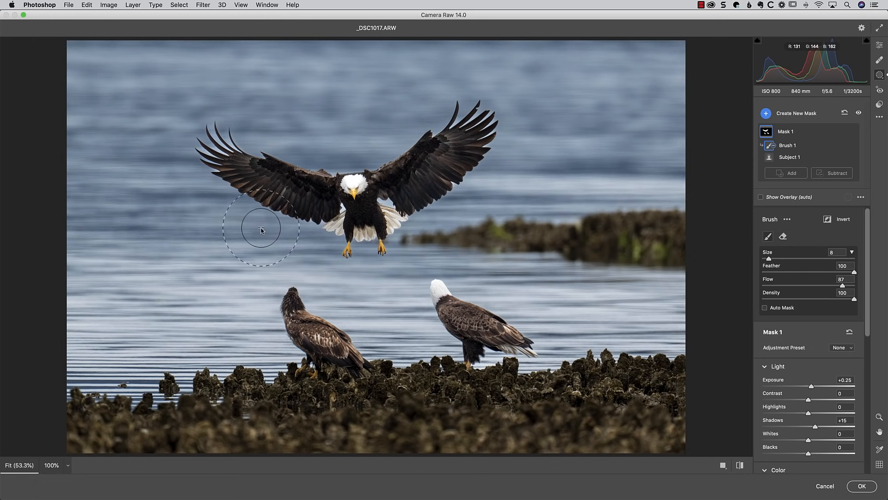
mouse_move(218, 123)
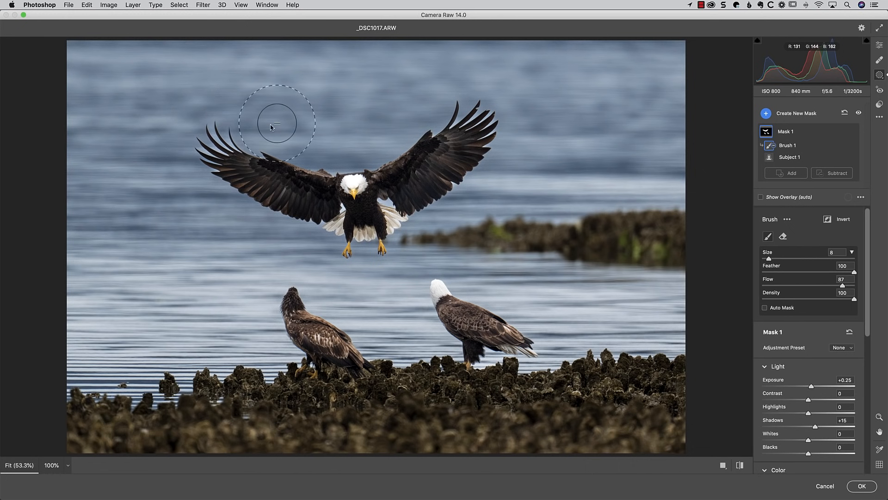
mouse_move(720, 56)
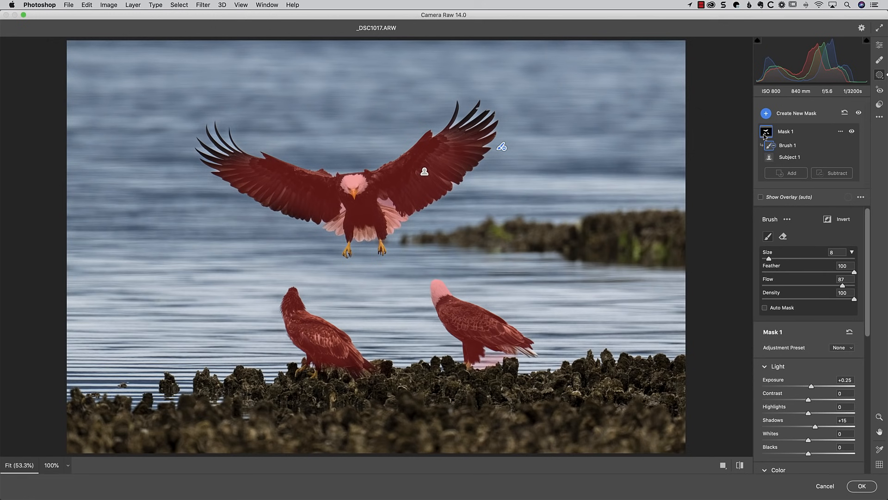
click(789, 157)
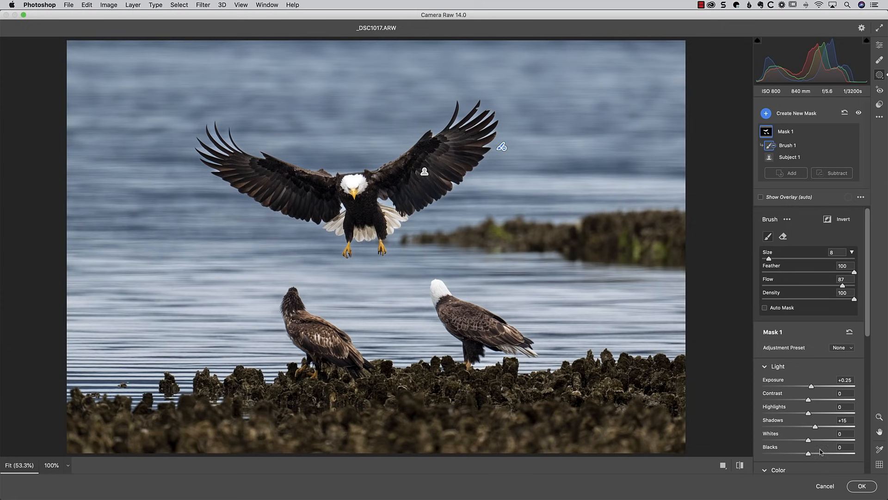
click(824, 485)
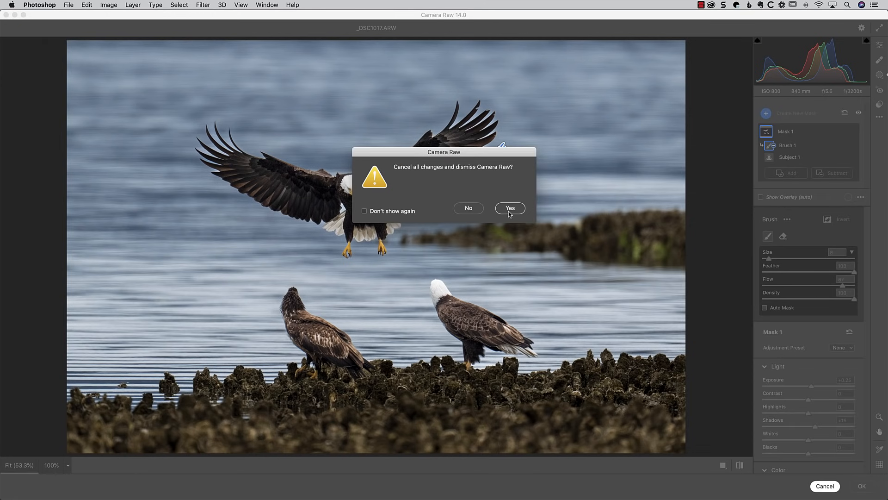
click(509, 208)
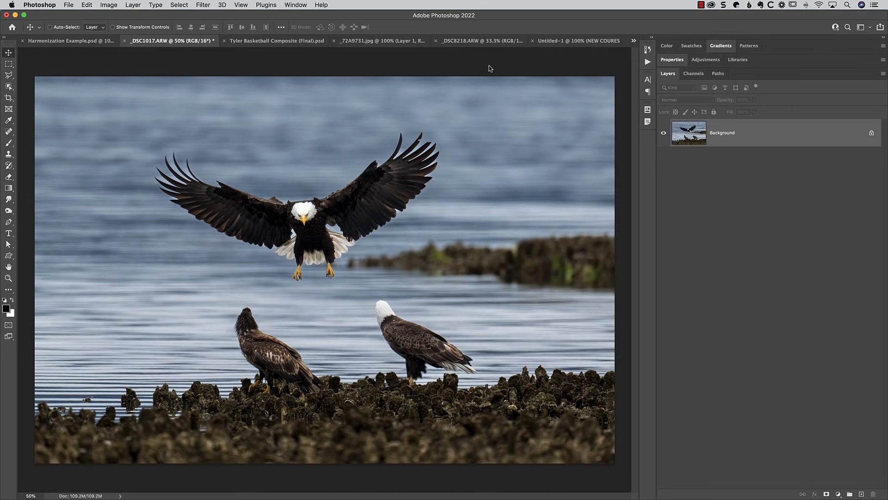
click(203, 5)
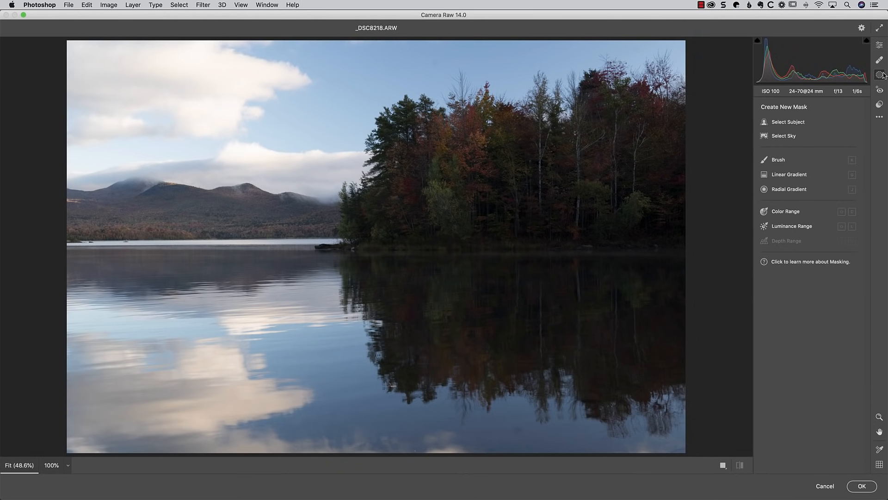
mouse_move(784, 136)
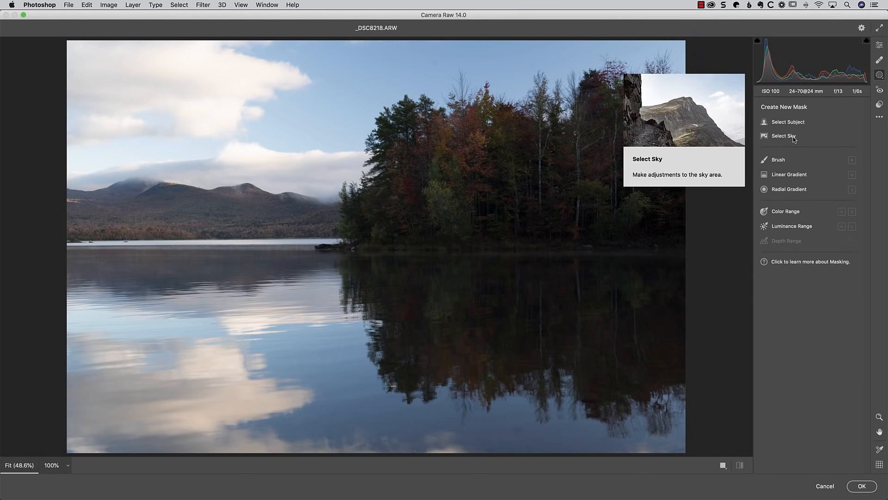
Step: Mask the sky with Select Sky and darken it to Exposure -0.35, Highlights -14
click(784, 135)
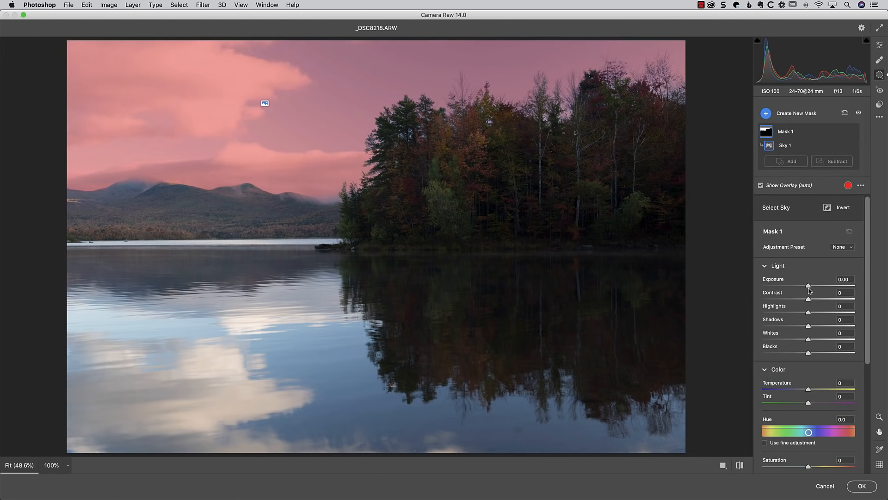
drag(809, 286, 803, 286)
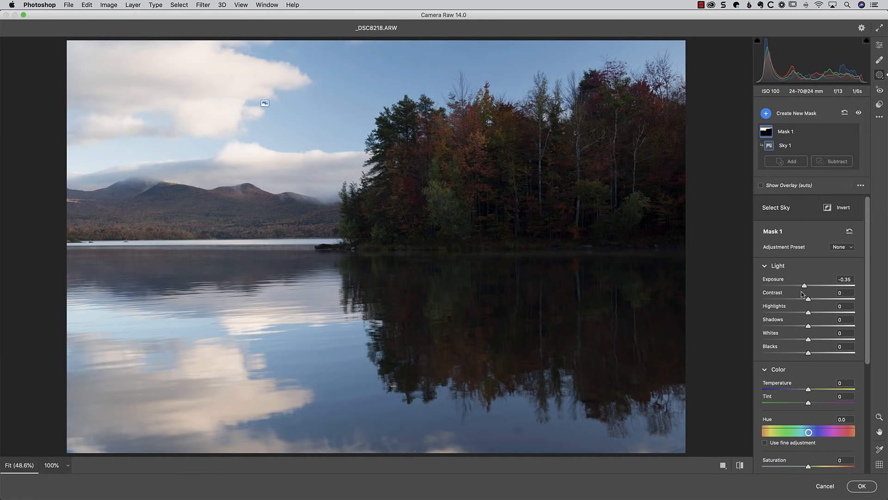
drag(822, 312, 797, 312)
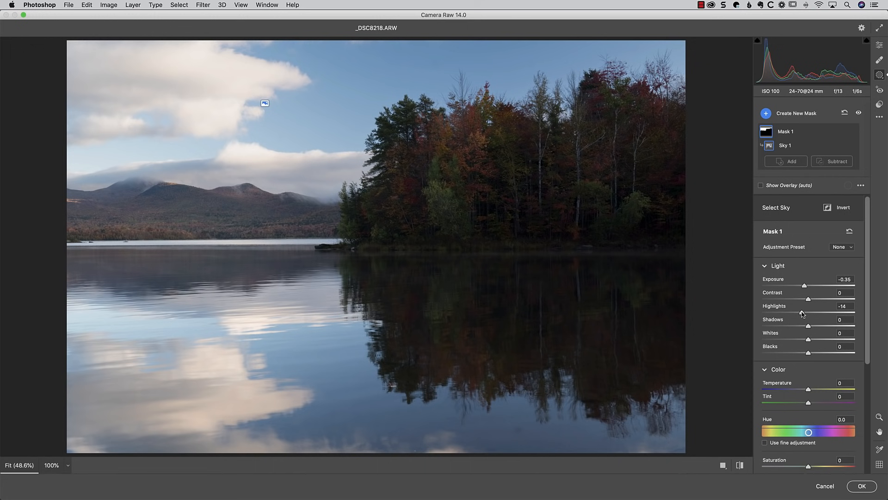
mouse_move(772, 97)
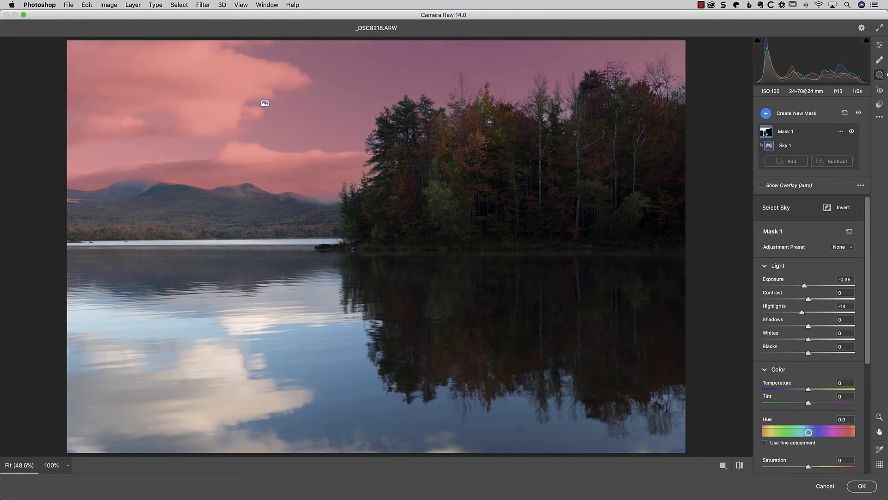
Step: Duplicate the sky mask as Mask 2 and invert its Sky 1 selection onto land and water
click(766, 113)
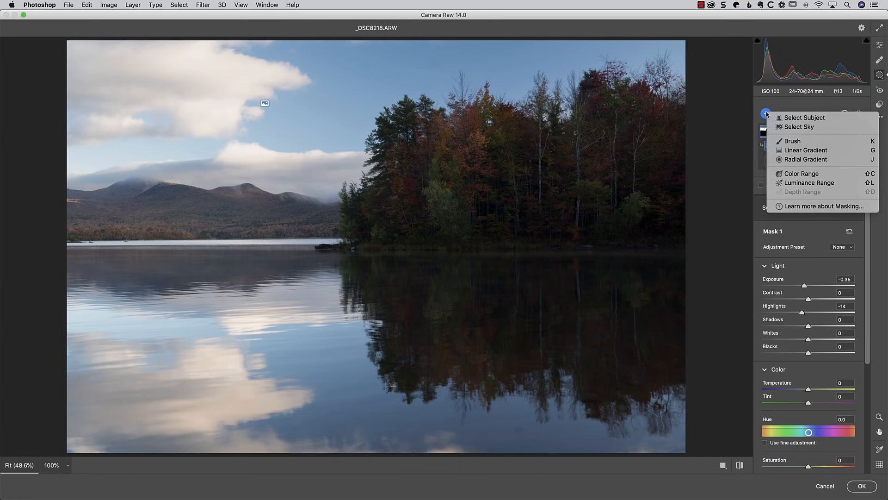
click(798, 126)
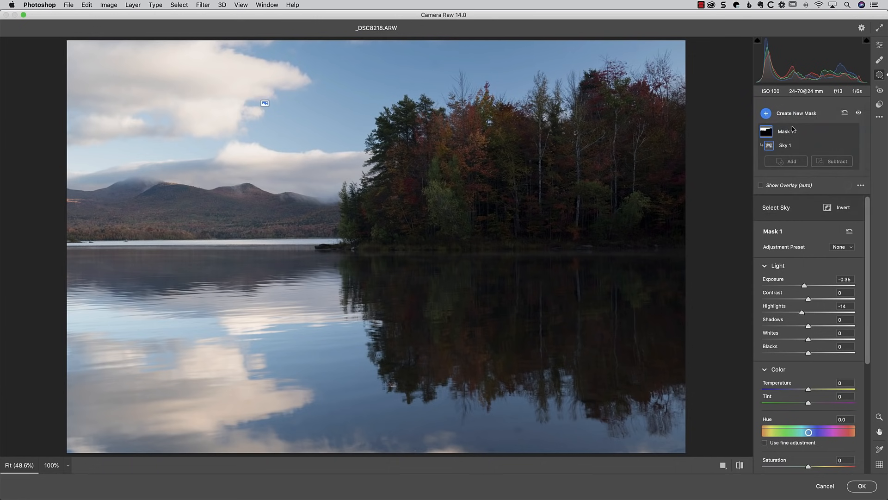
click(766, 113)
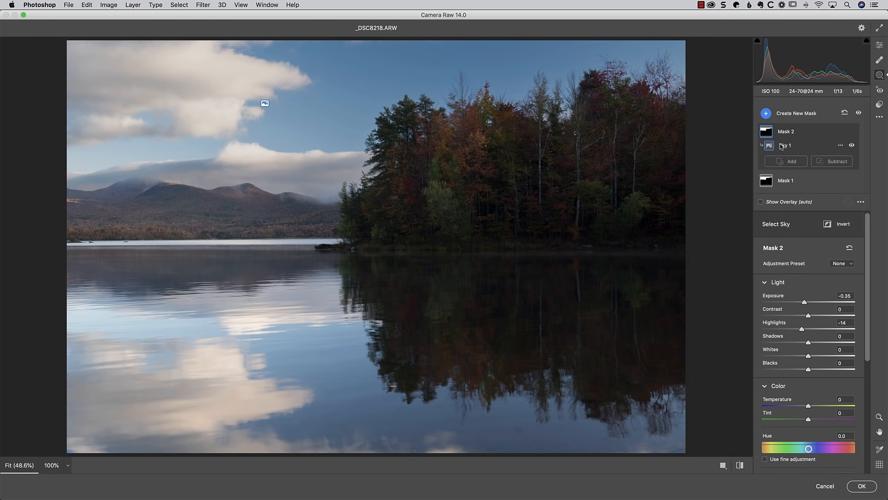
mouse_move(834, 149)
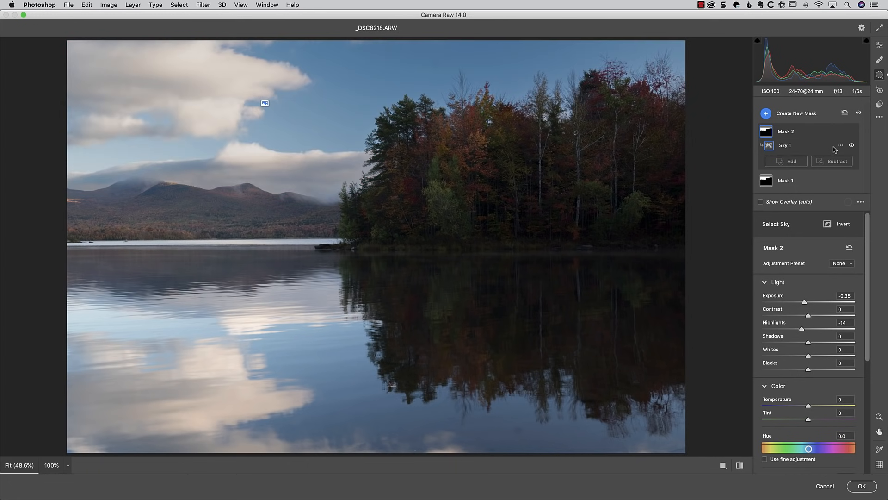
mouse_move(840, 145)
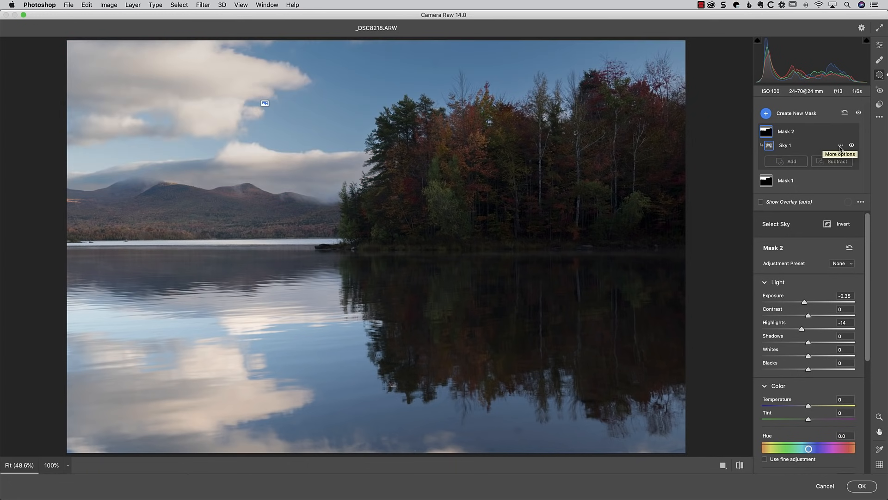
click(841, 146)
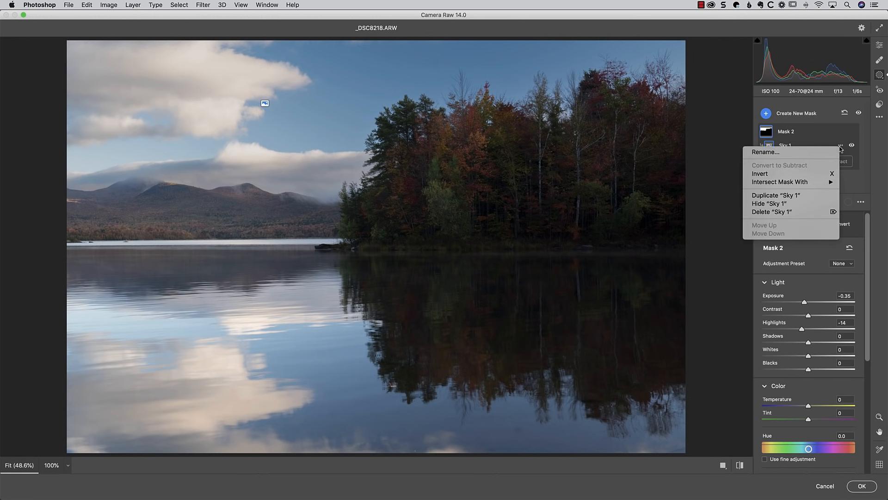
mouse_move(791, 173)
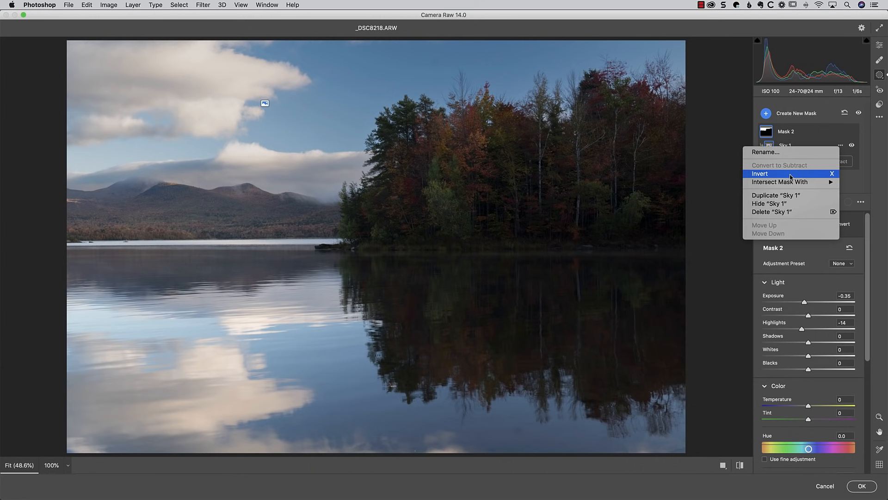
click(760, 173)
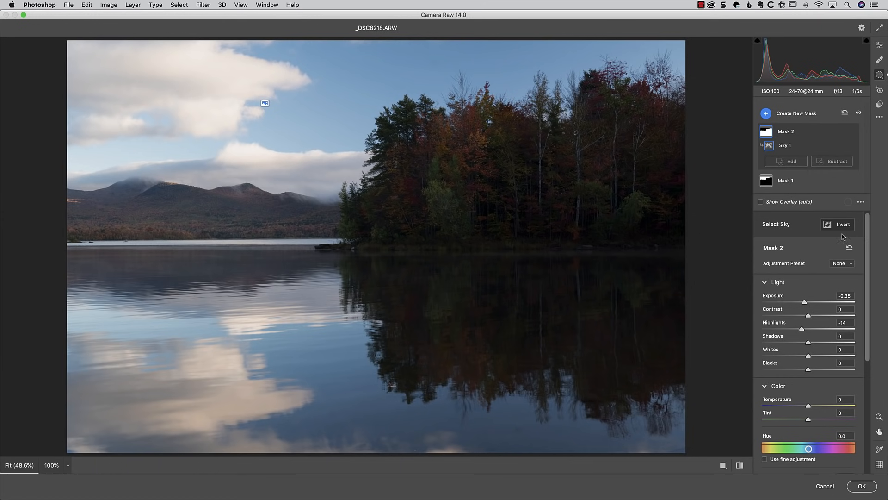
Step: Reset Mask 2, apply a landscape preset, and settle on Exposure +0.25 with Temperature +11
click(760, 203)
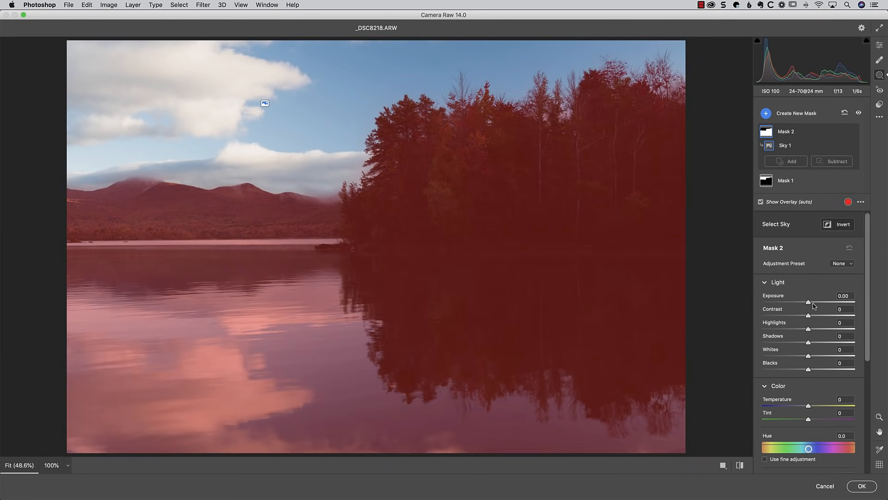
click(760, 202)
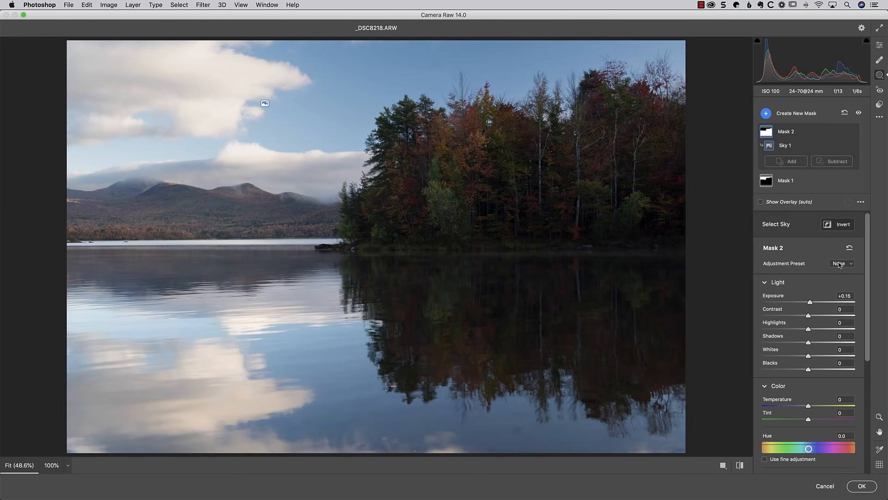
click(841, 263)
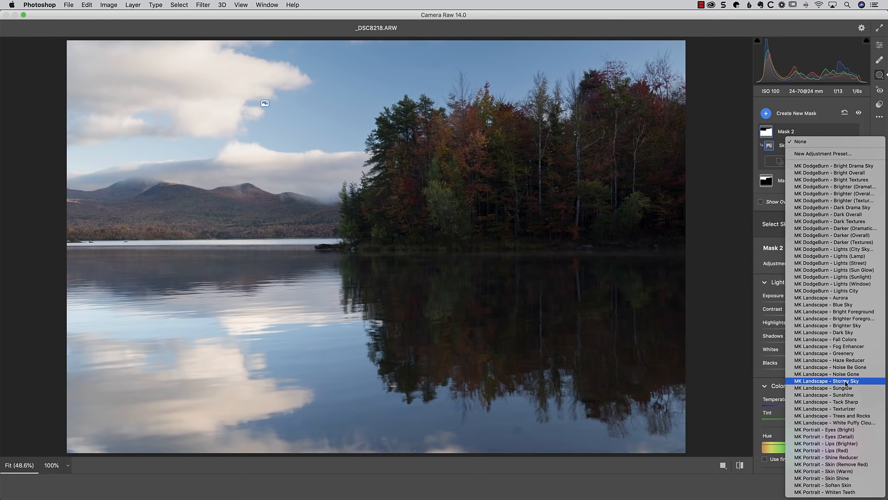
mouse_move(827, 373)
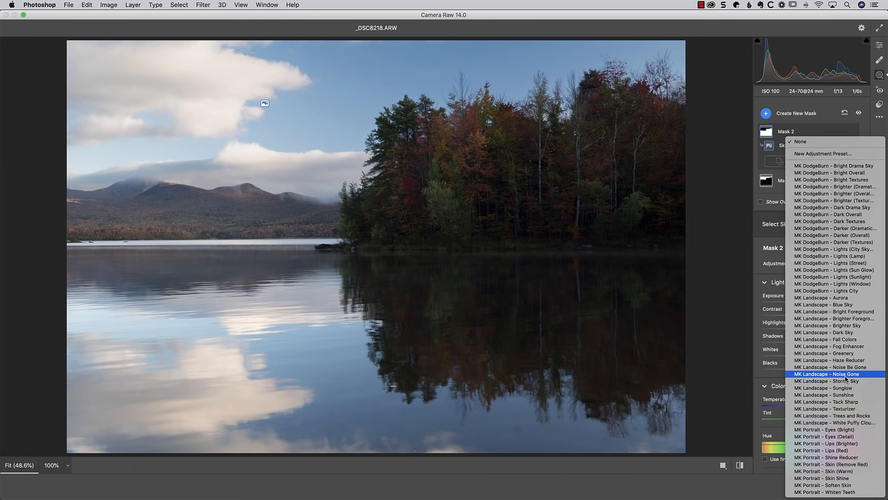
click(829, 373)
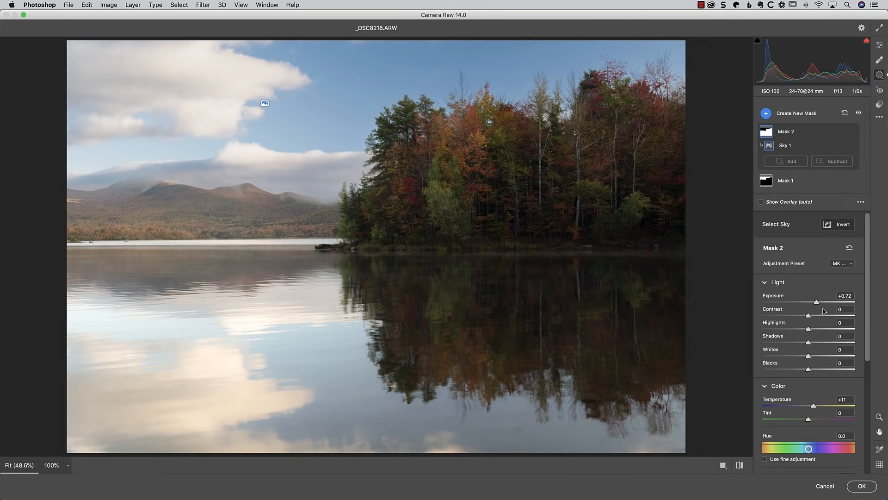
drag(822, 301, 812, 302)
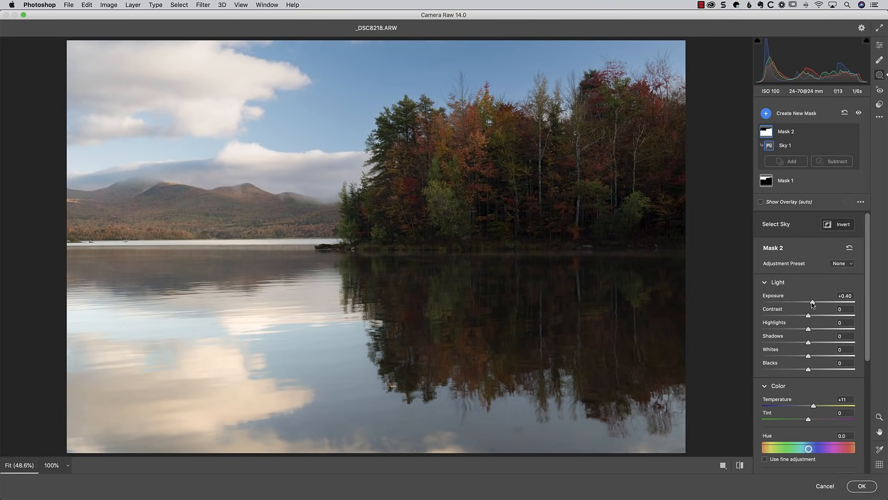
drag(813, 303, 809, 304)
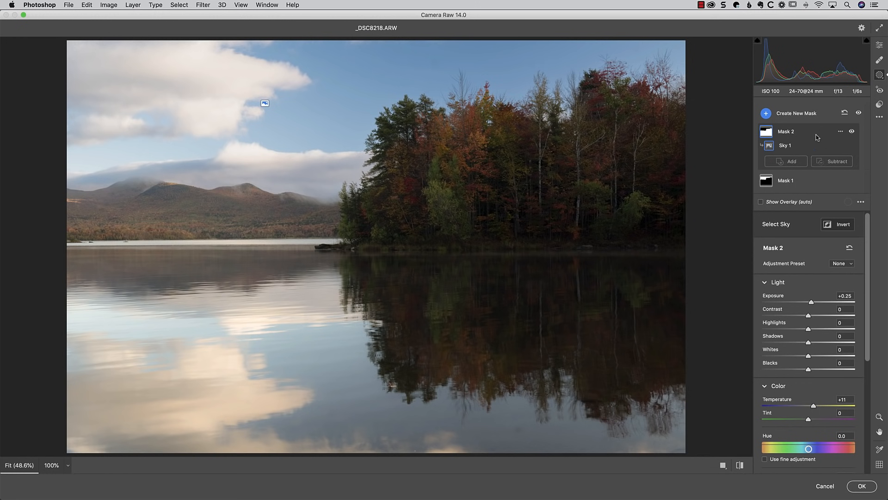
mouse_move(821, 137)
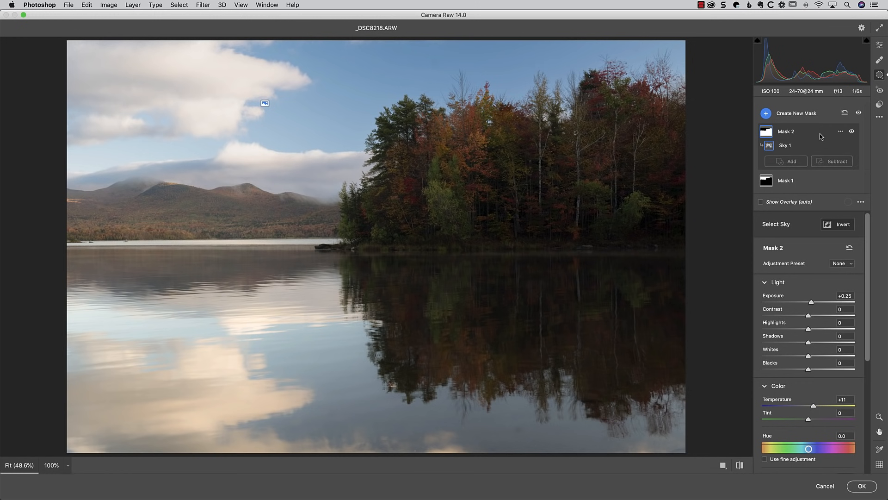